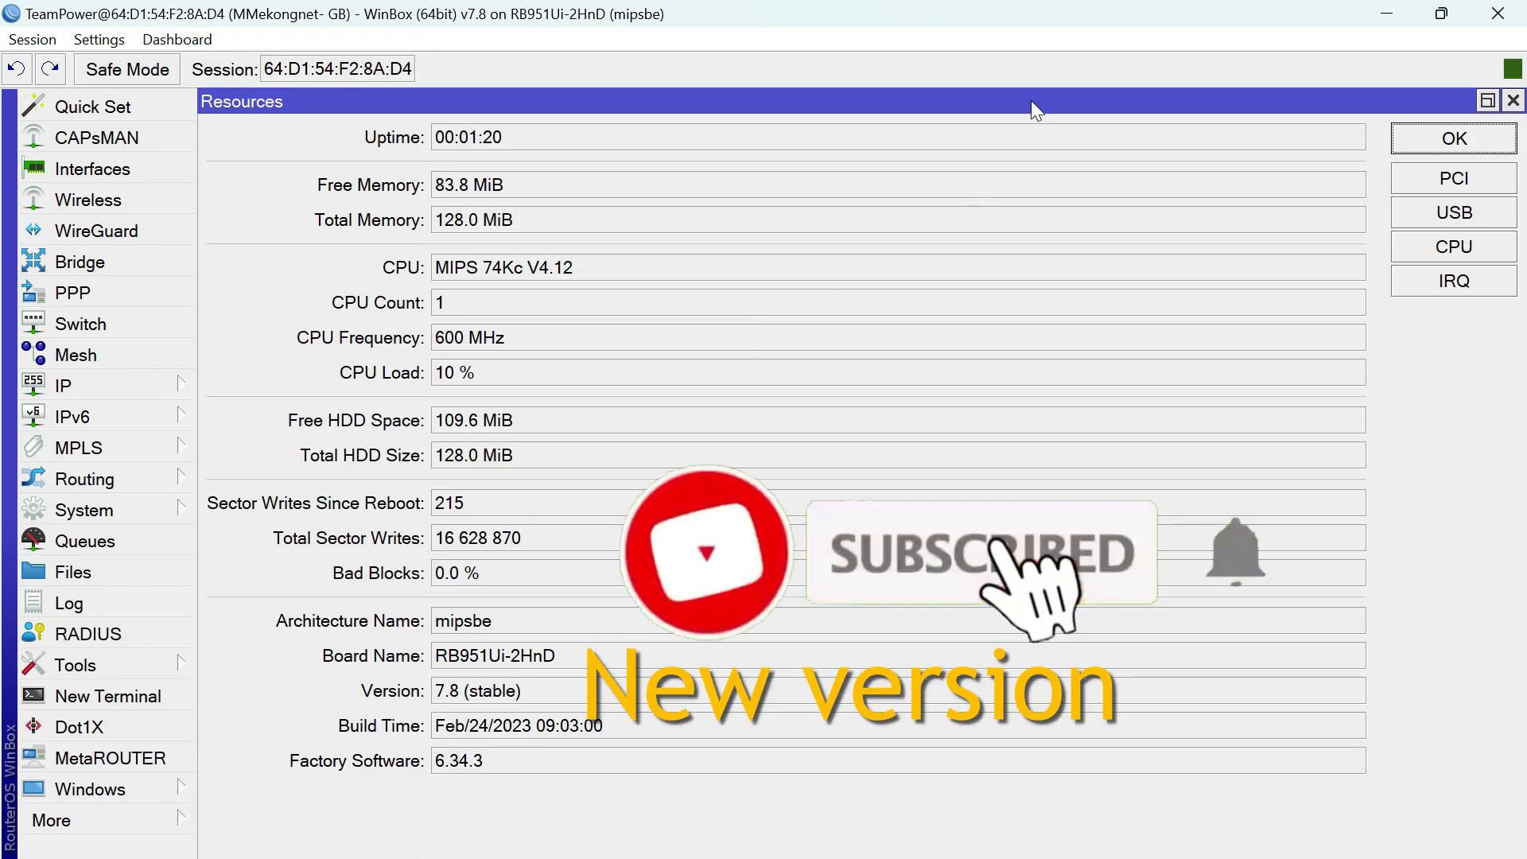
Close the WinBox session showing RouterOS 7.8 to return to the Windows desktop
double_click(477, 690)
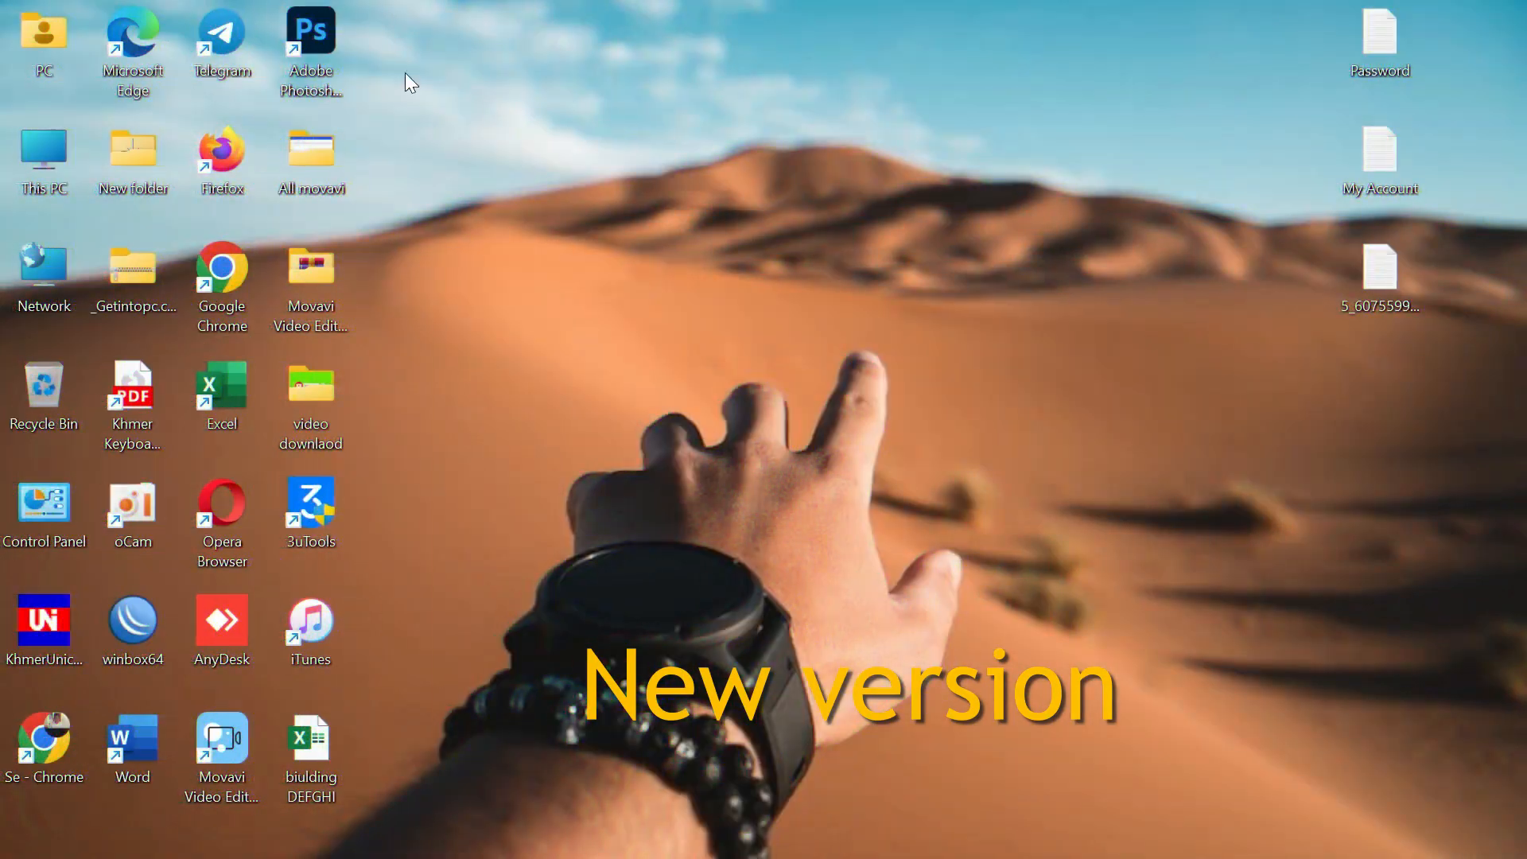
mouse_move(545, 691)
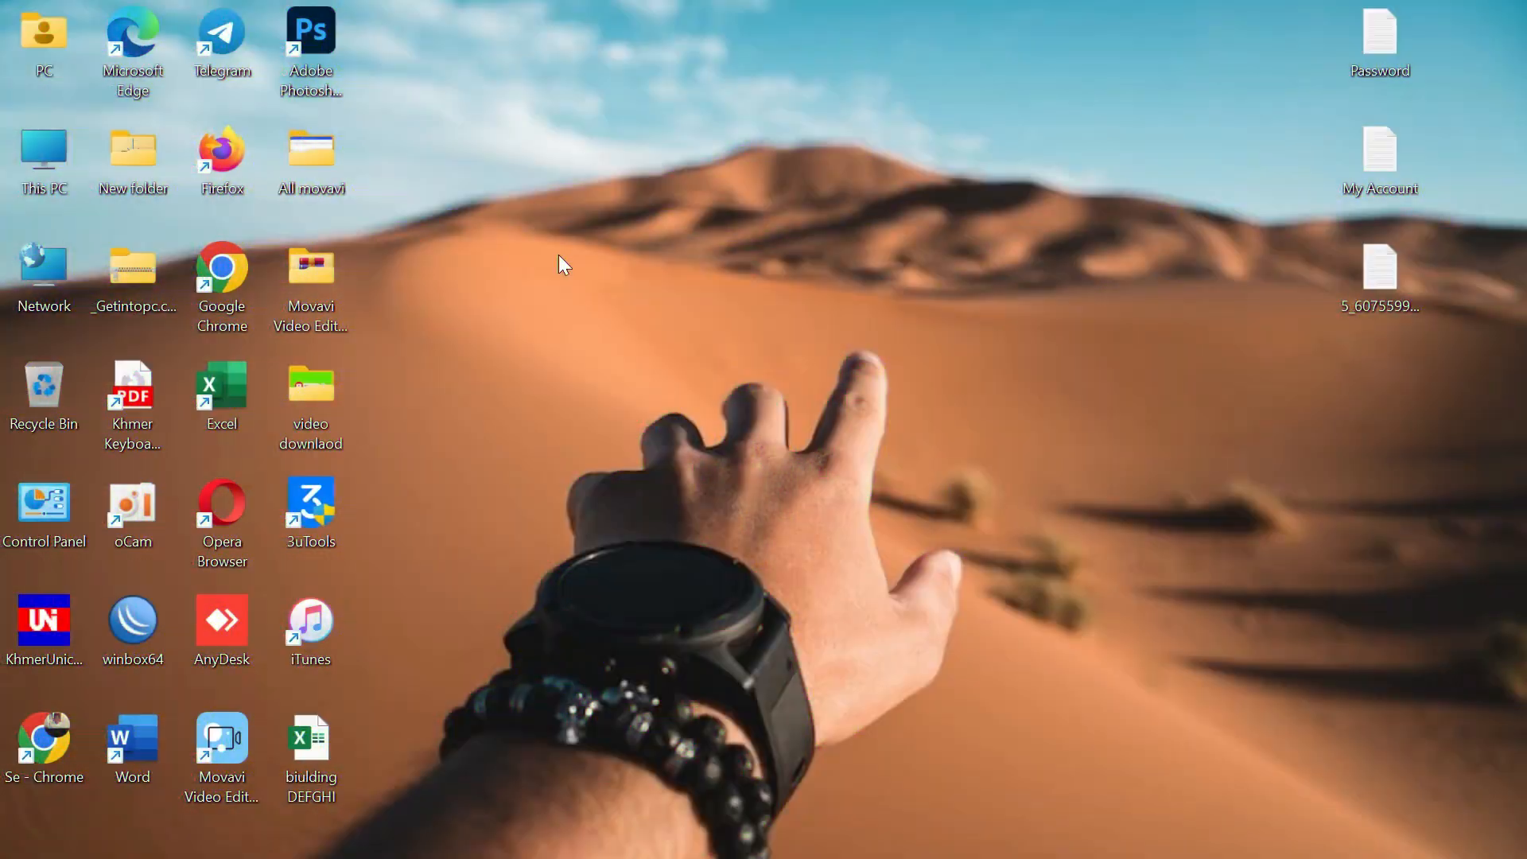
Launch winbox64 and connect to the neighbour router 192.168.1.1 running 7.3.1
double_click(131, 618)
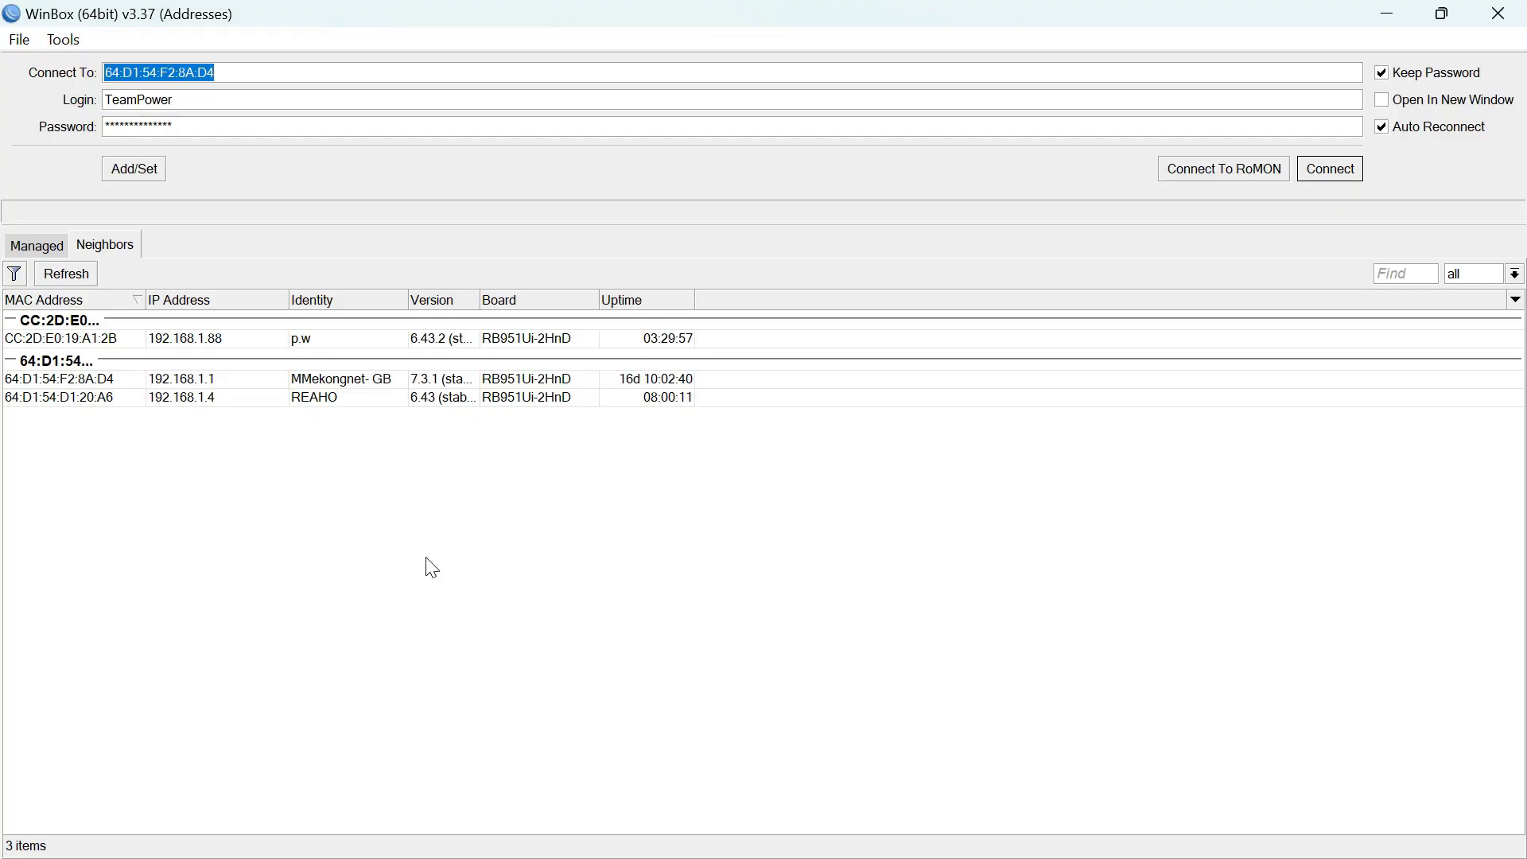
mouse_move(96, 397)
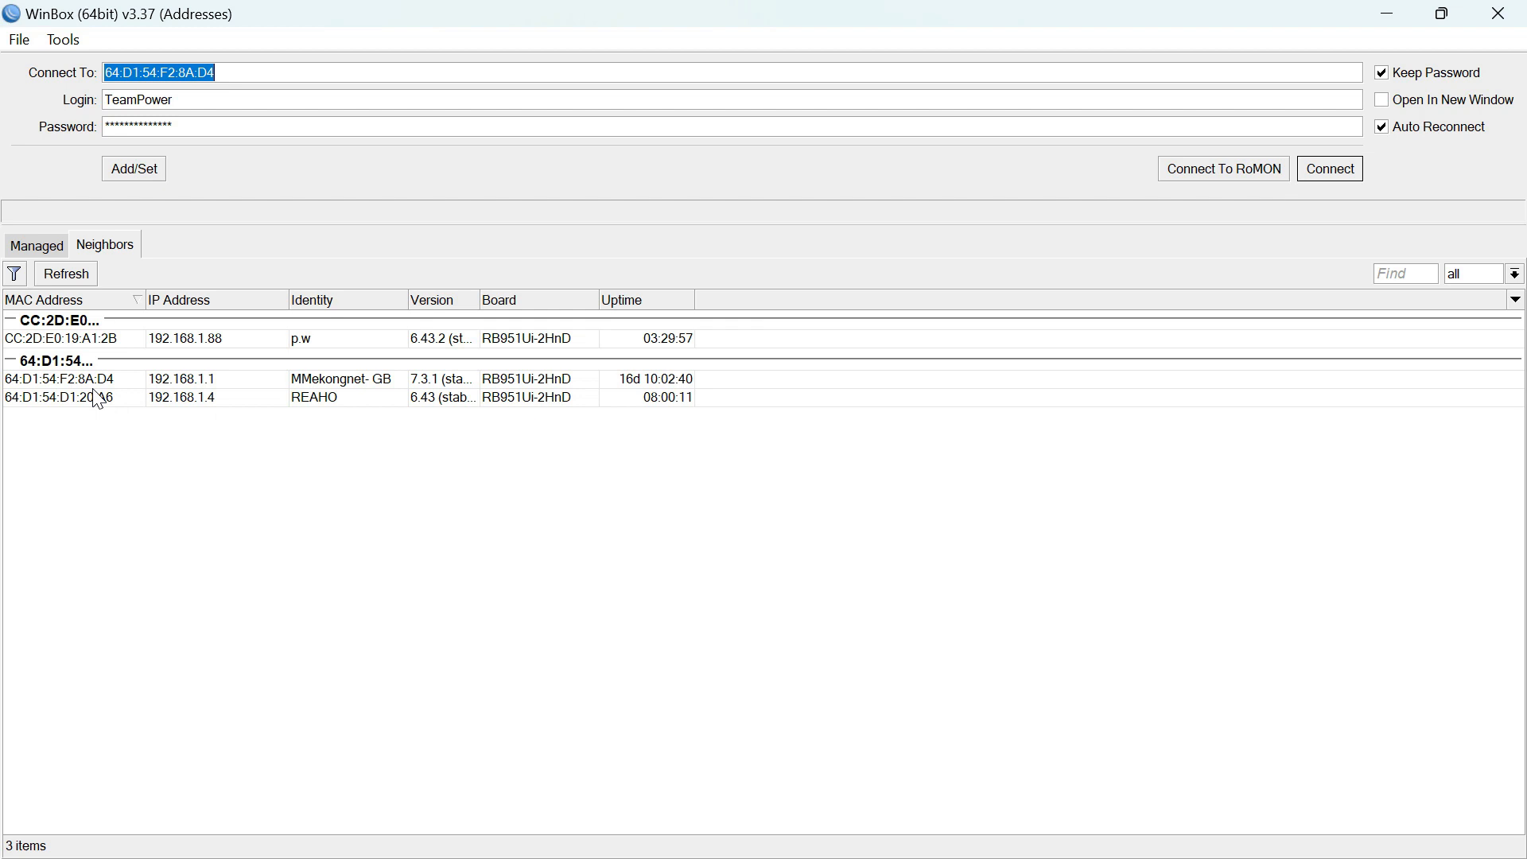
mouse_move(413, 433)
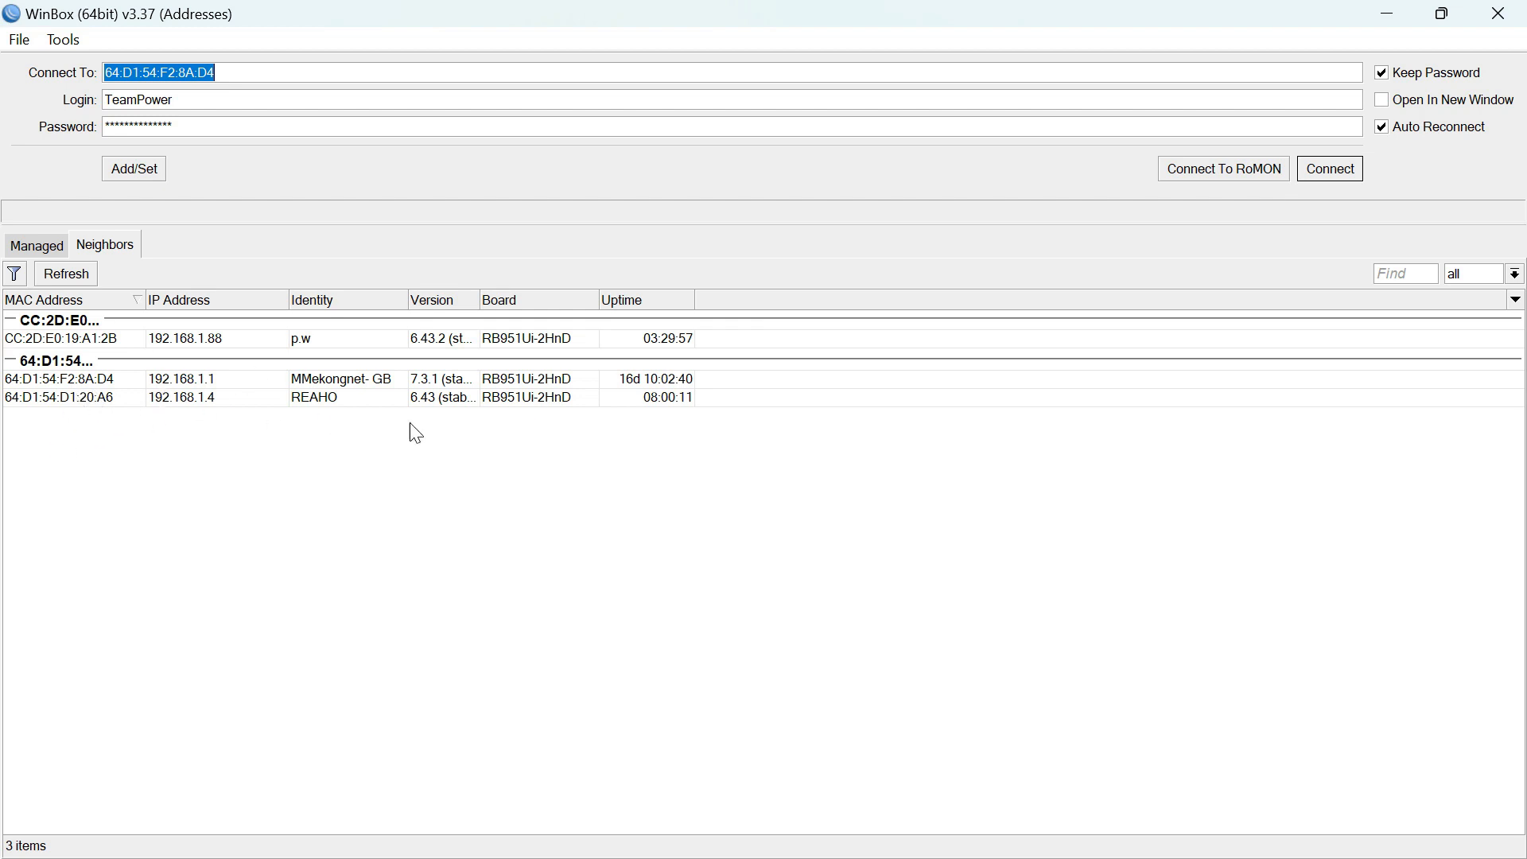
mouse_move(90, 391)
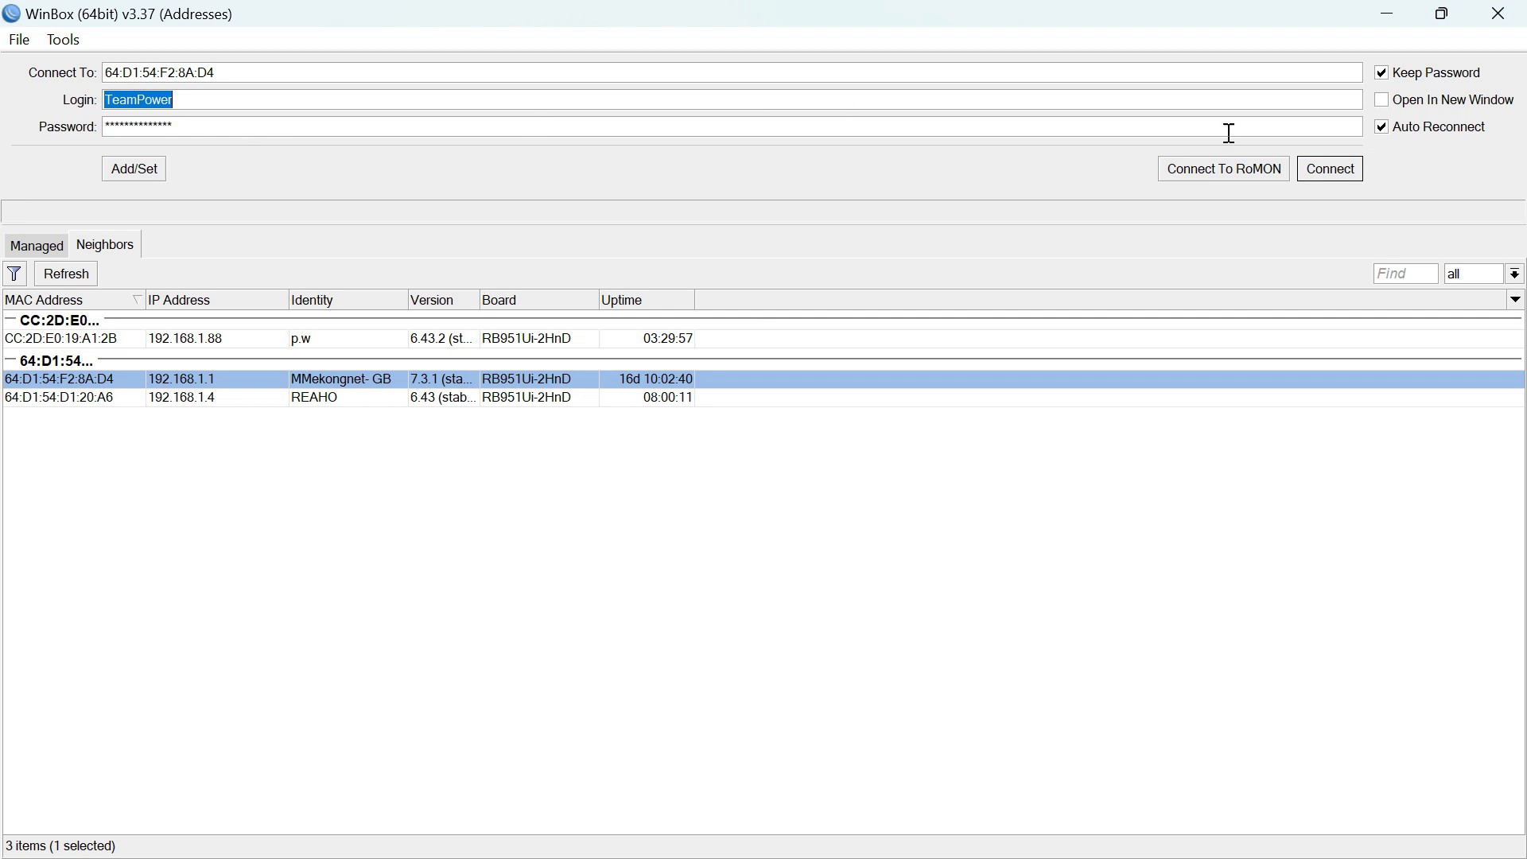
mouse_move(1354, 169)
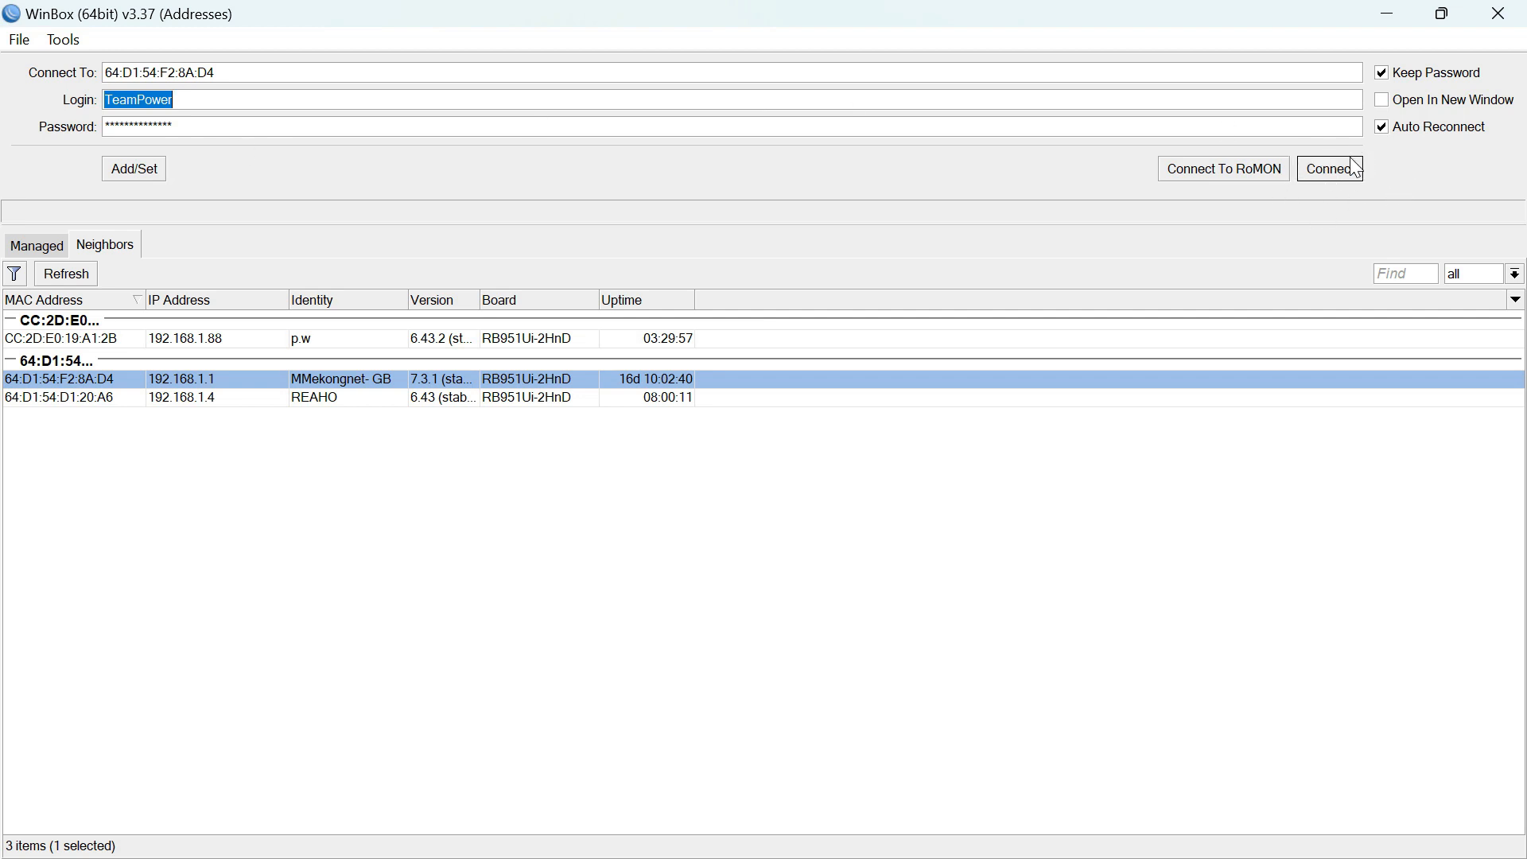
left_click(1329, 168)
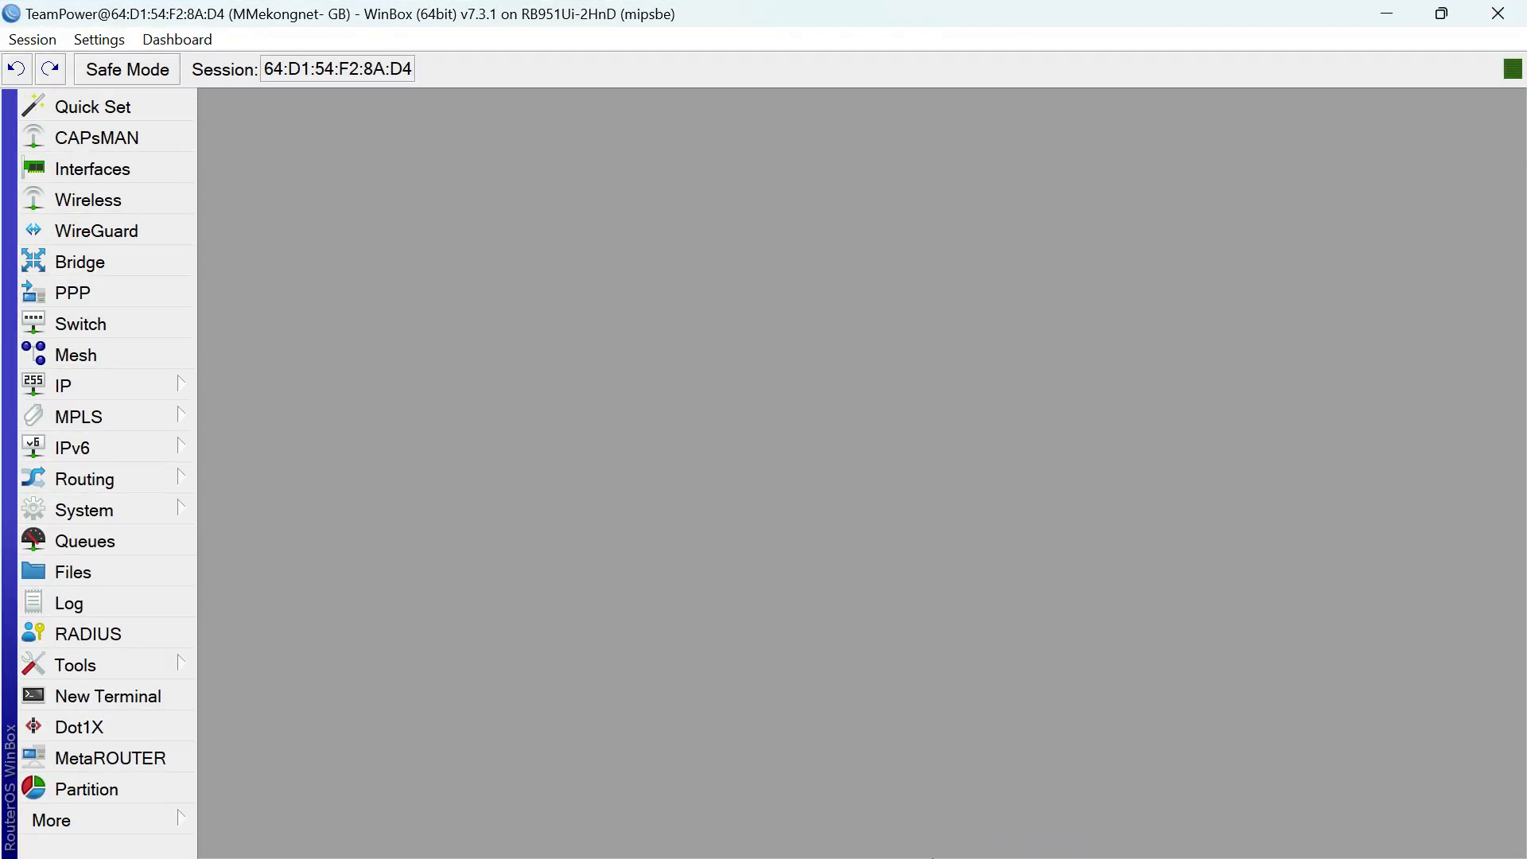
mouse_move(161, 504)
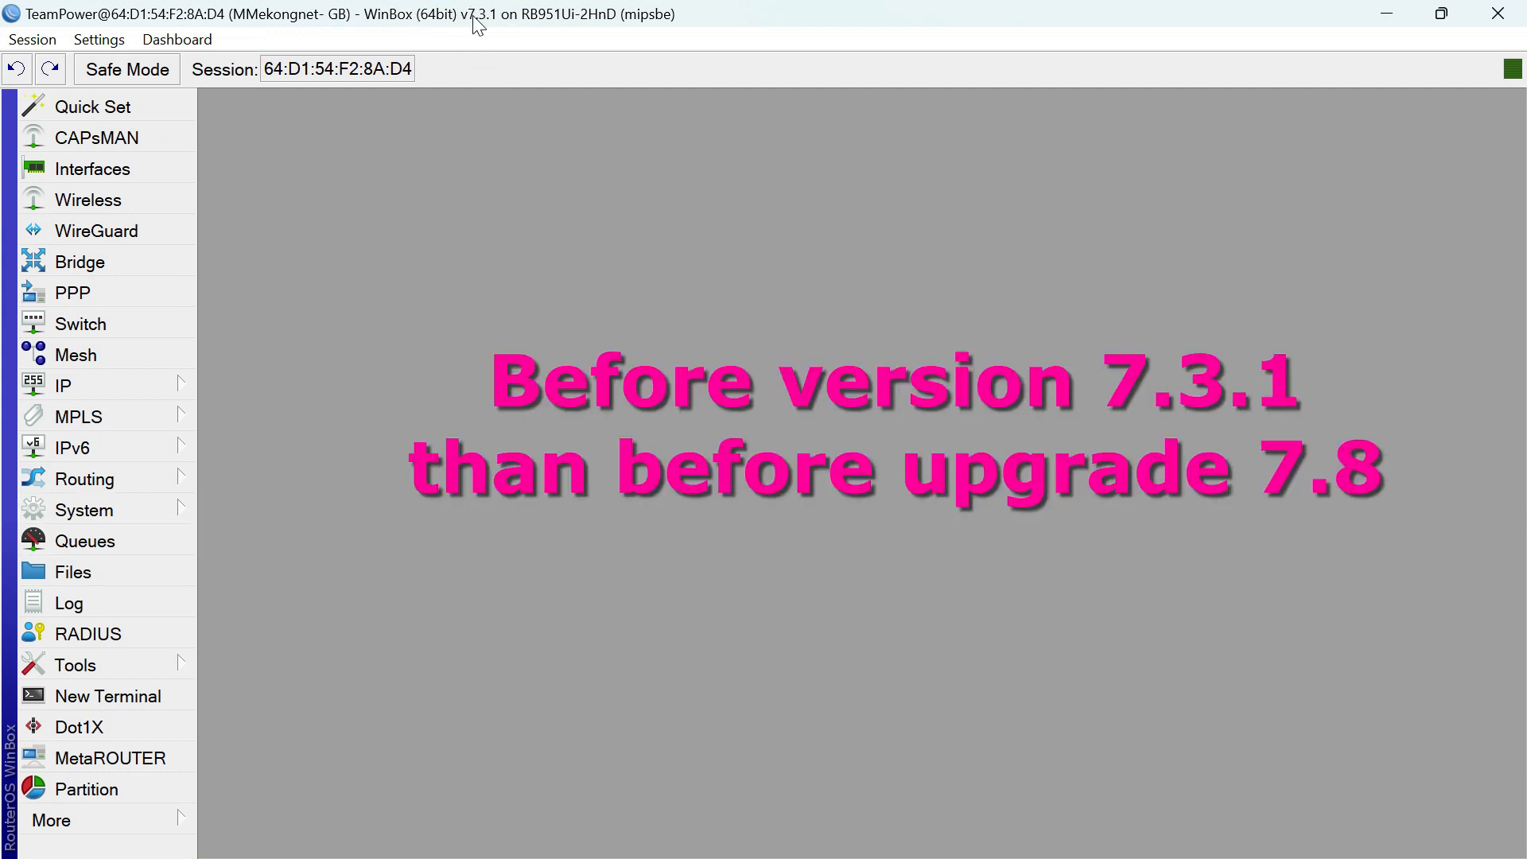
mouse_move(499, 42)
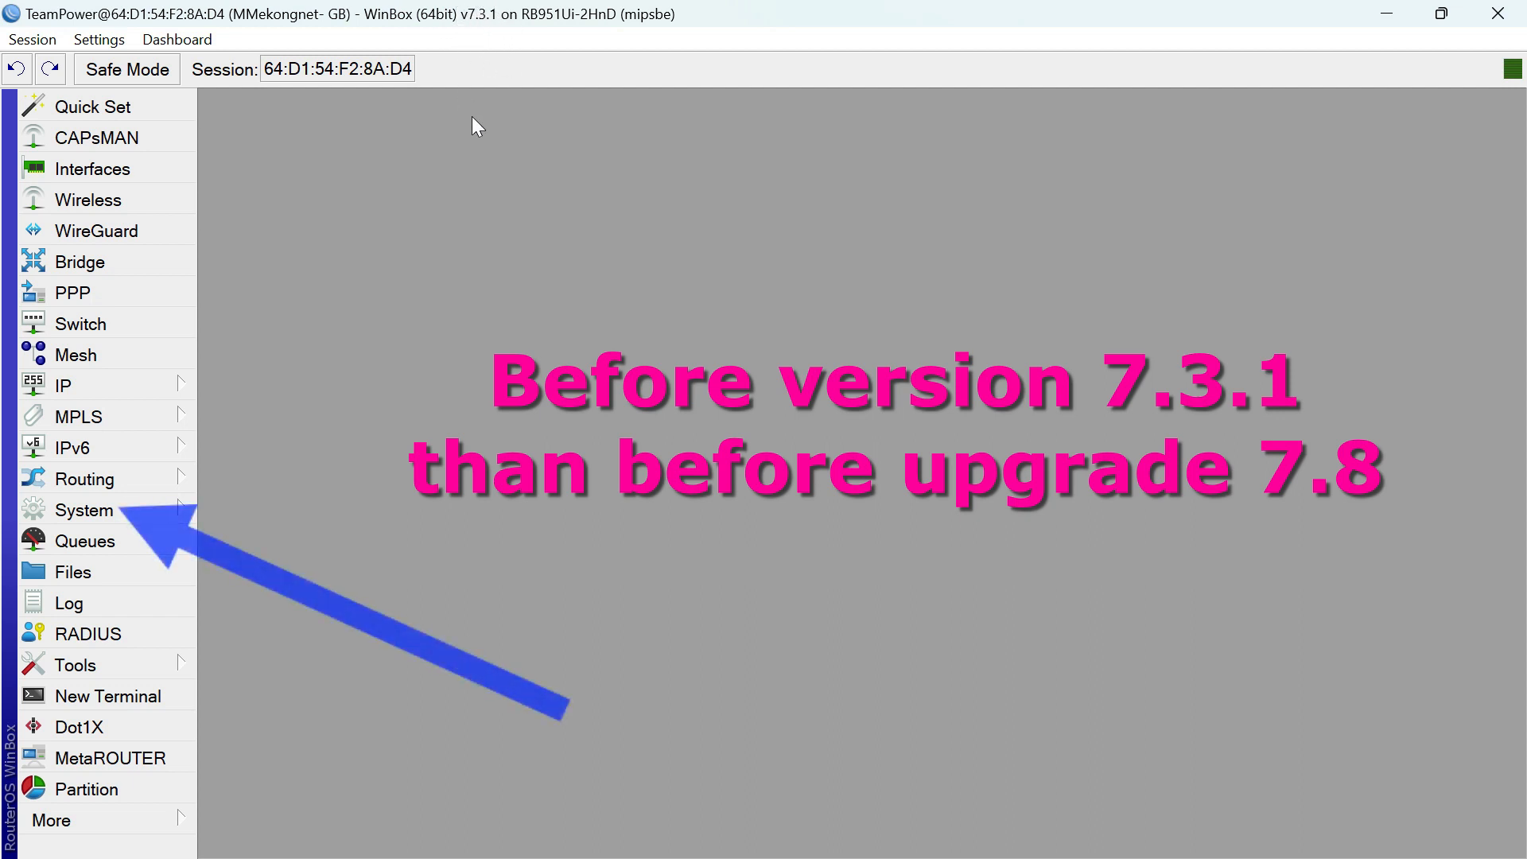
mouse_move(73, 530)
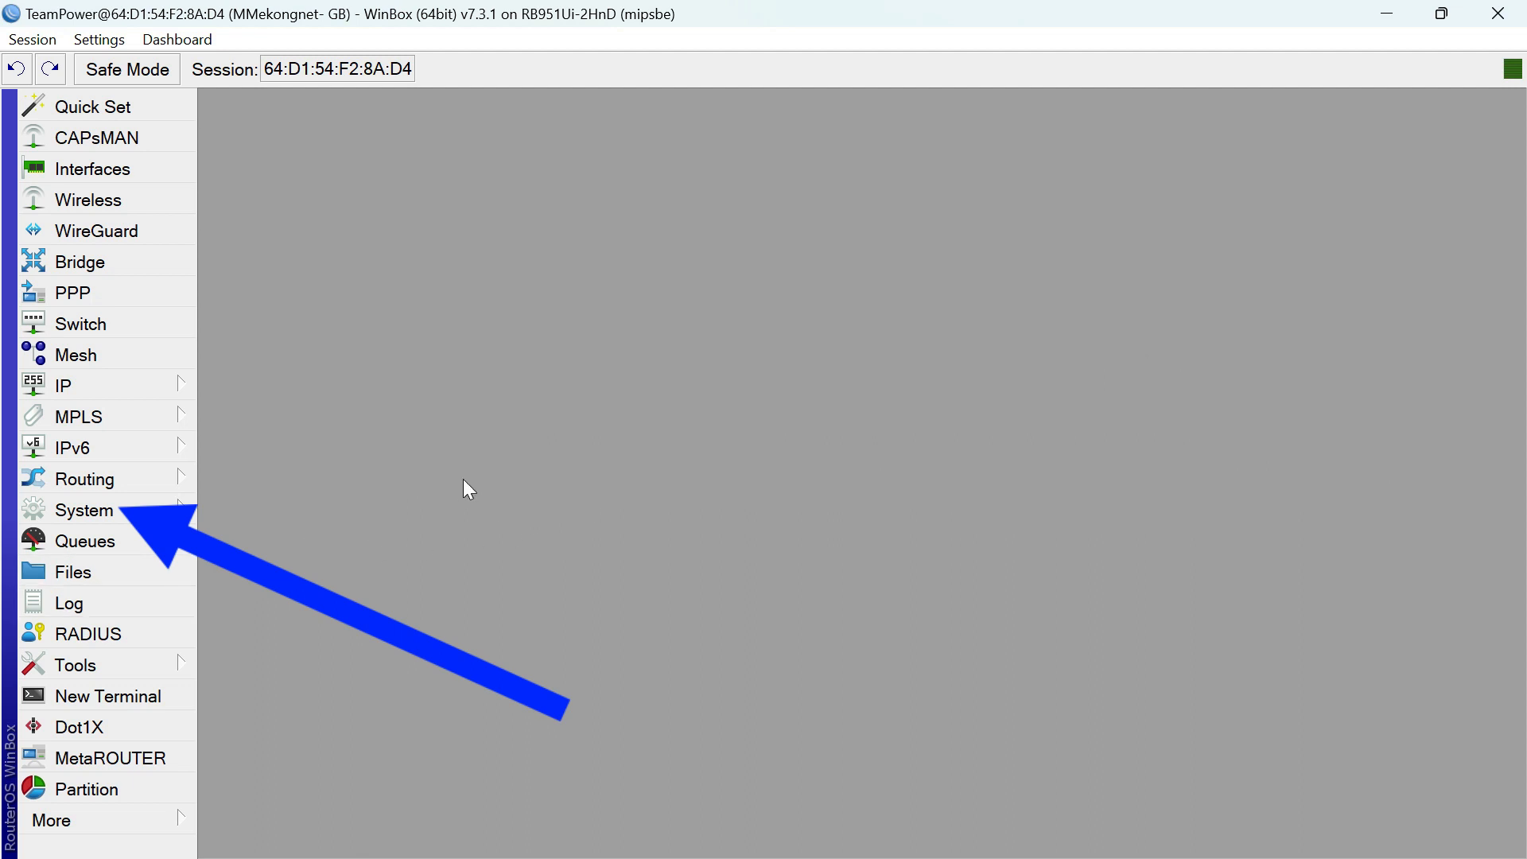
mouse_move(283, 507)
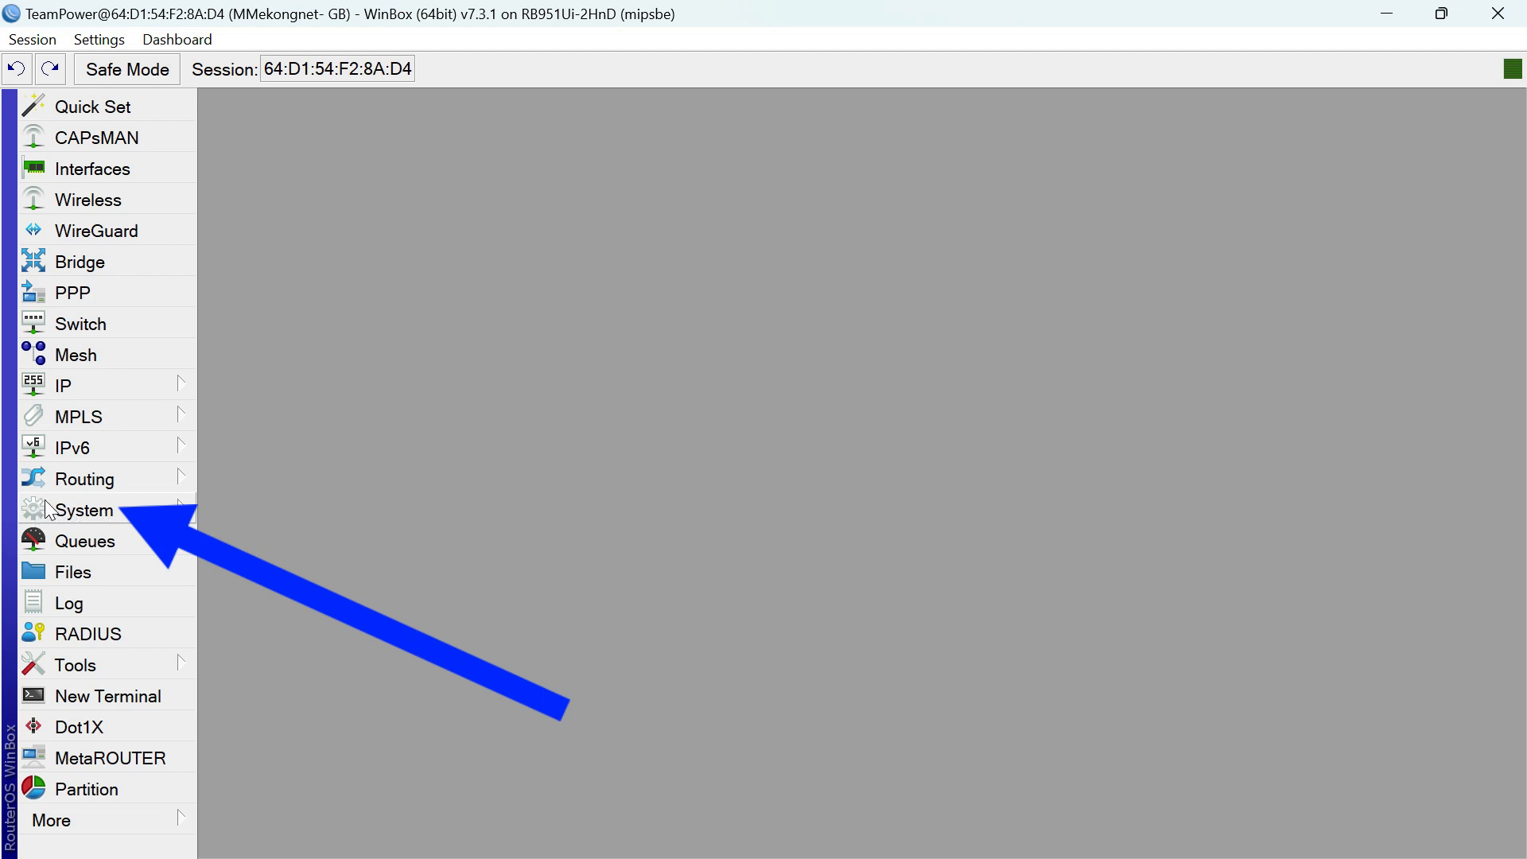
mouse_move(118, 516)
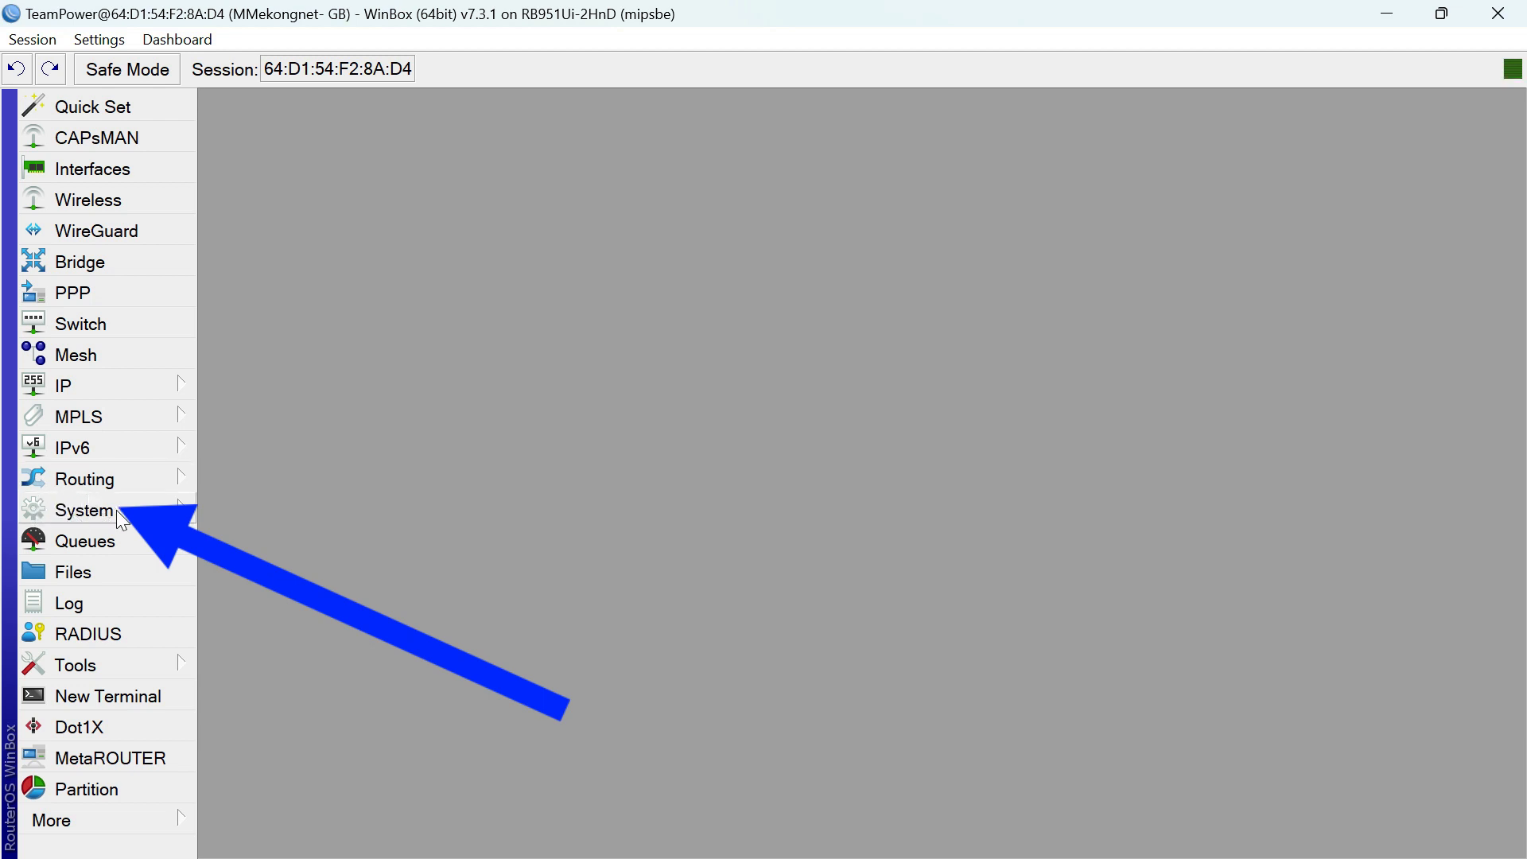
mouse_move(64, 518)
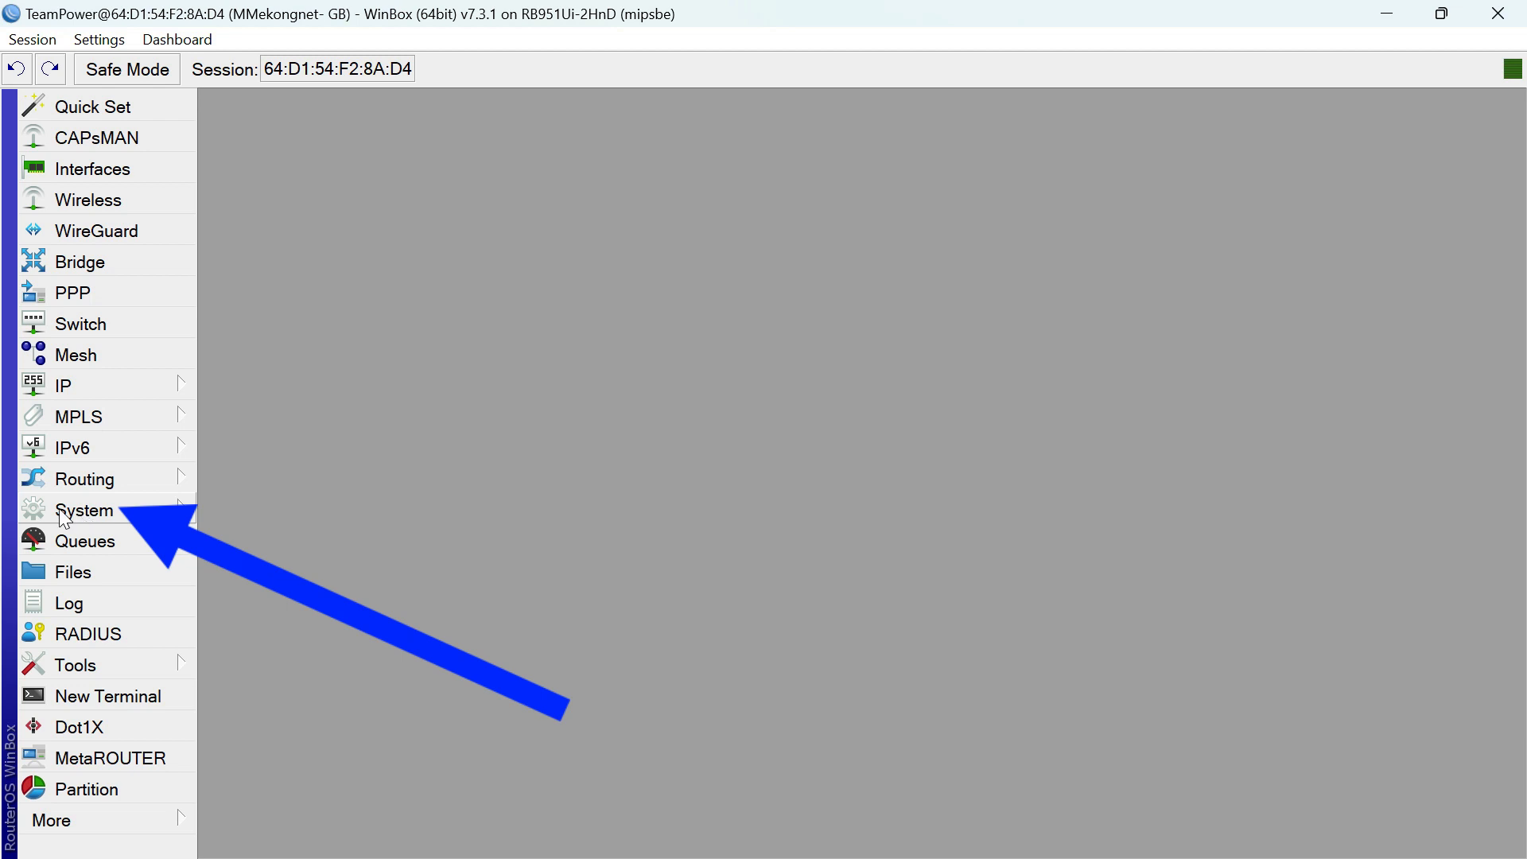
View System > Packages, listing the routeros package at 7.3.1
left_click(85, 509)
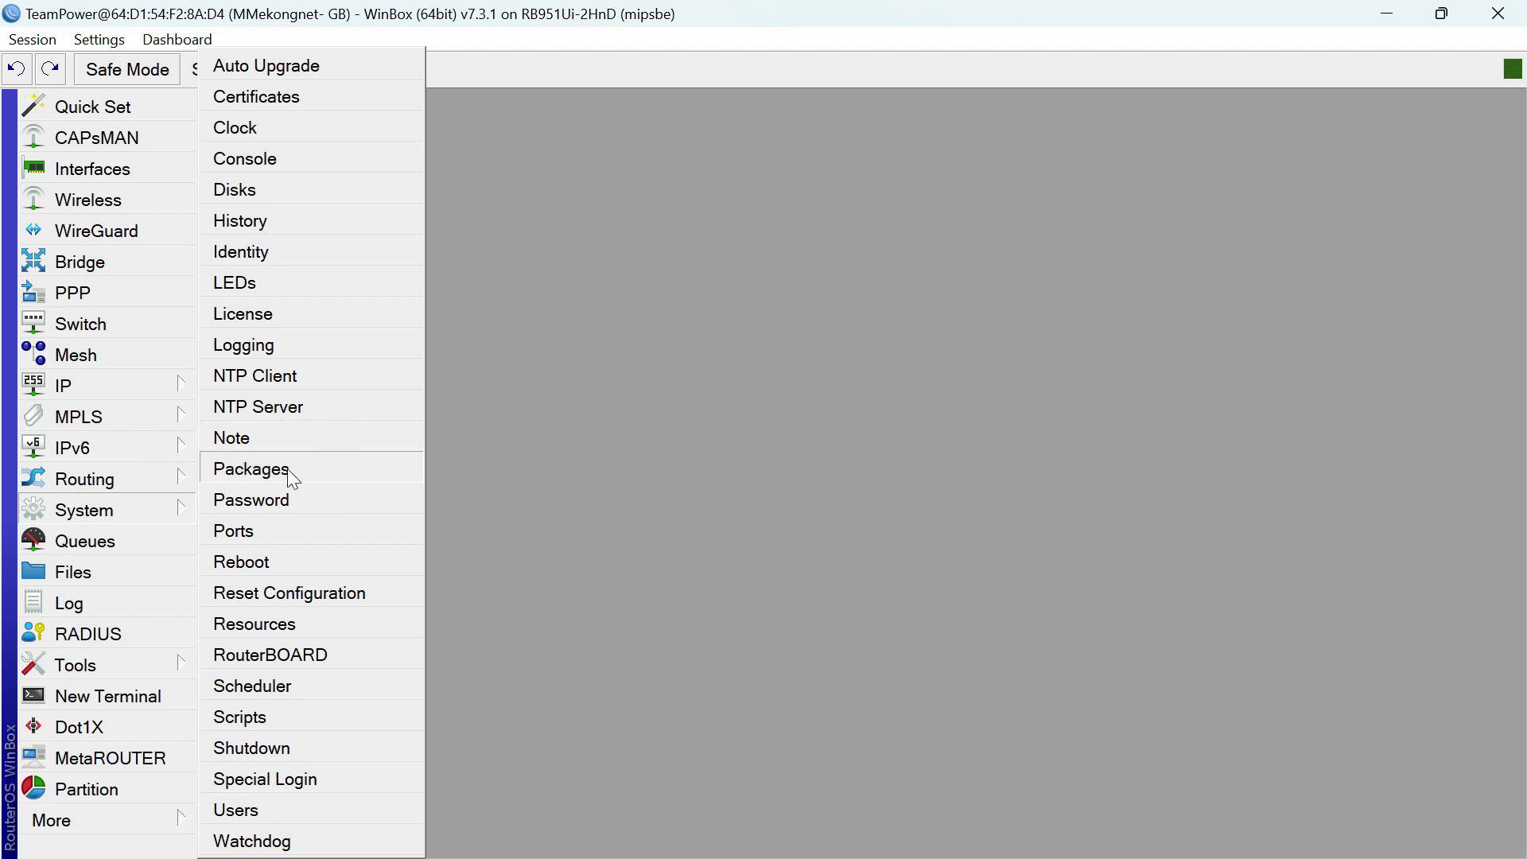
mouse_move(302, 480)
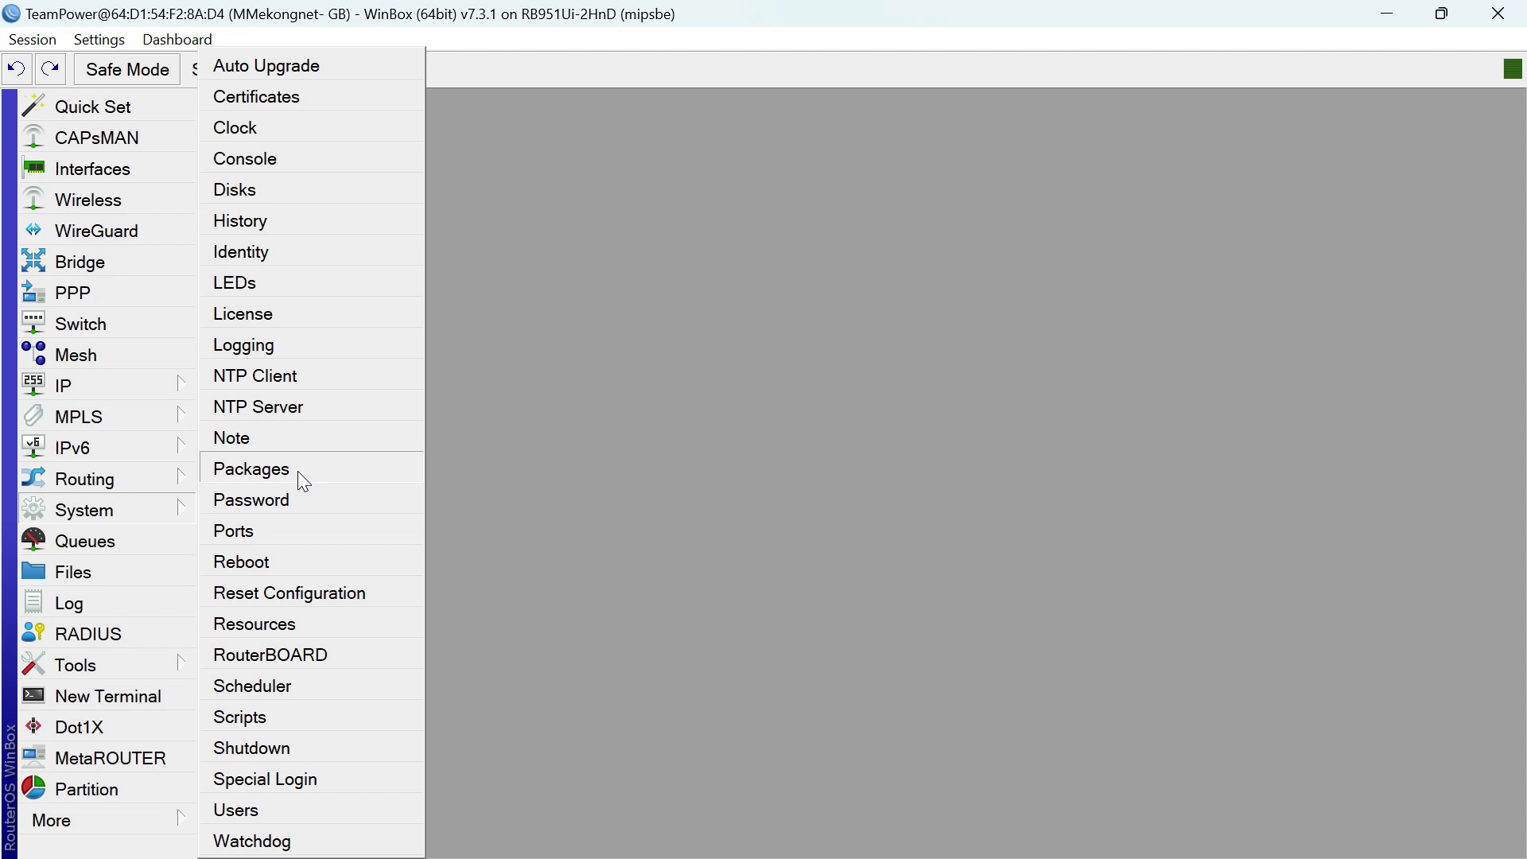
left_click(250, 468)
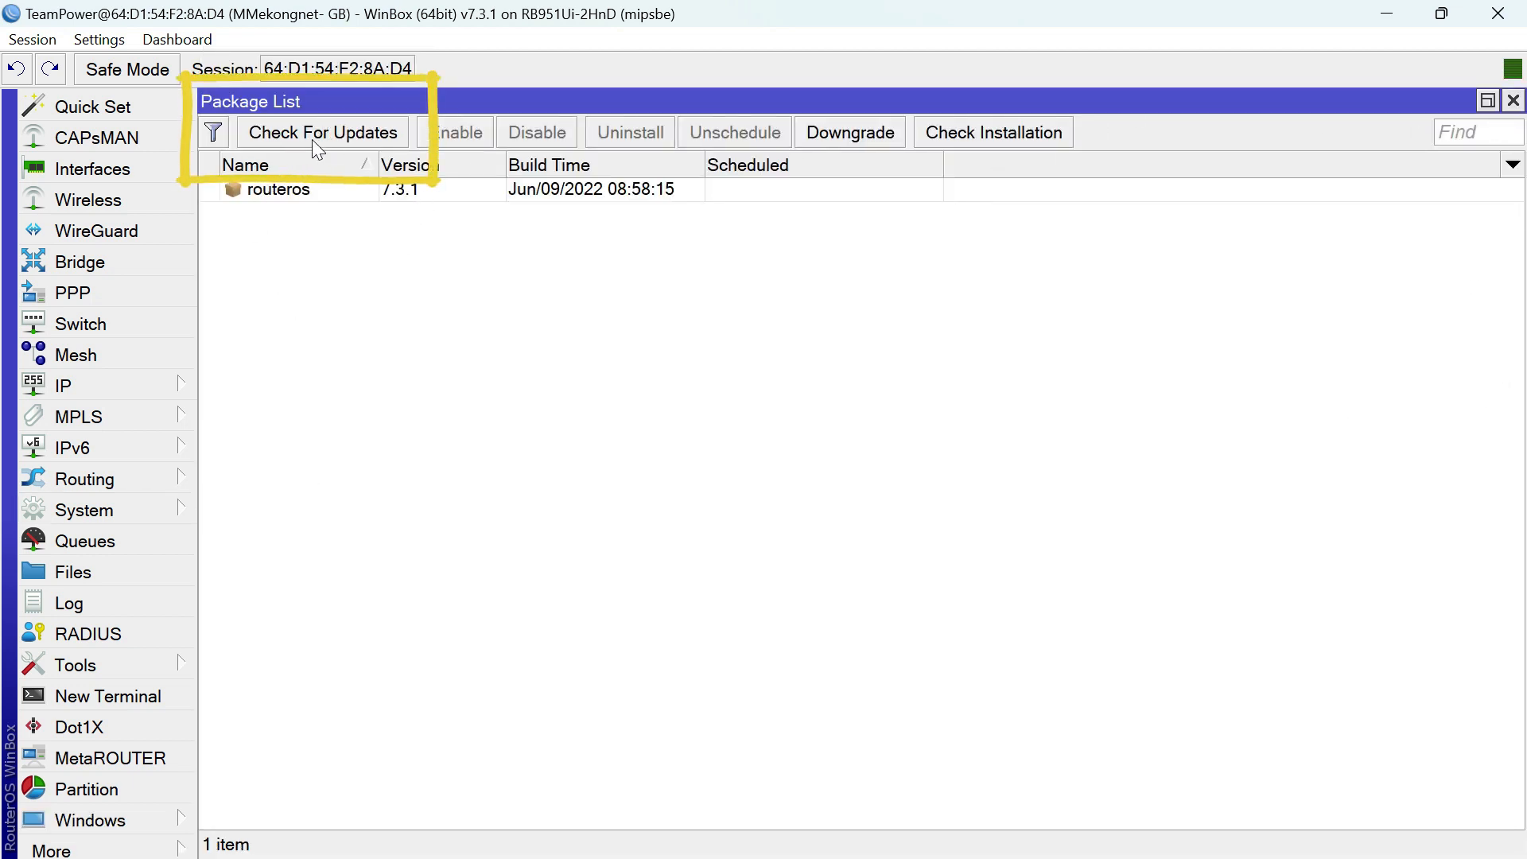
mouse_move(395, 153)
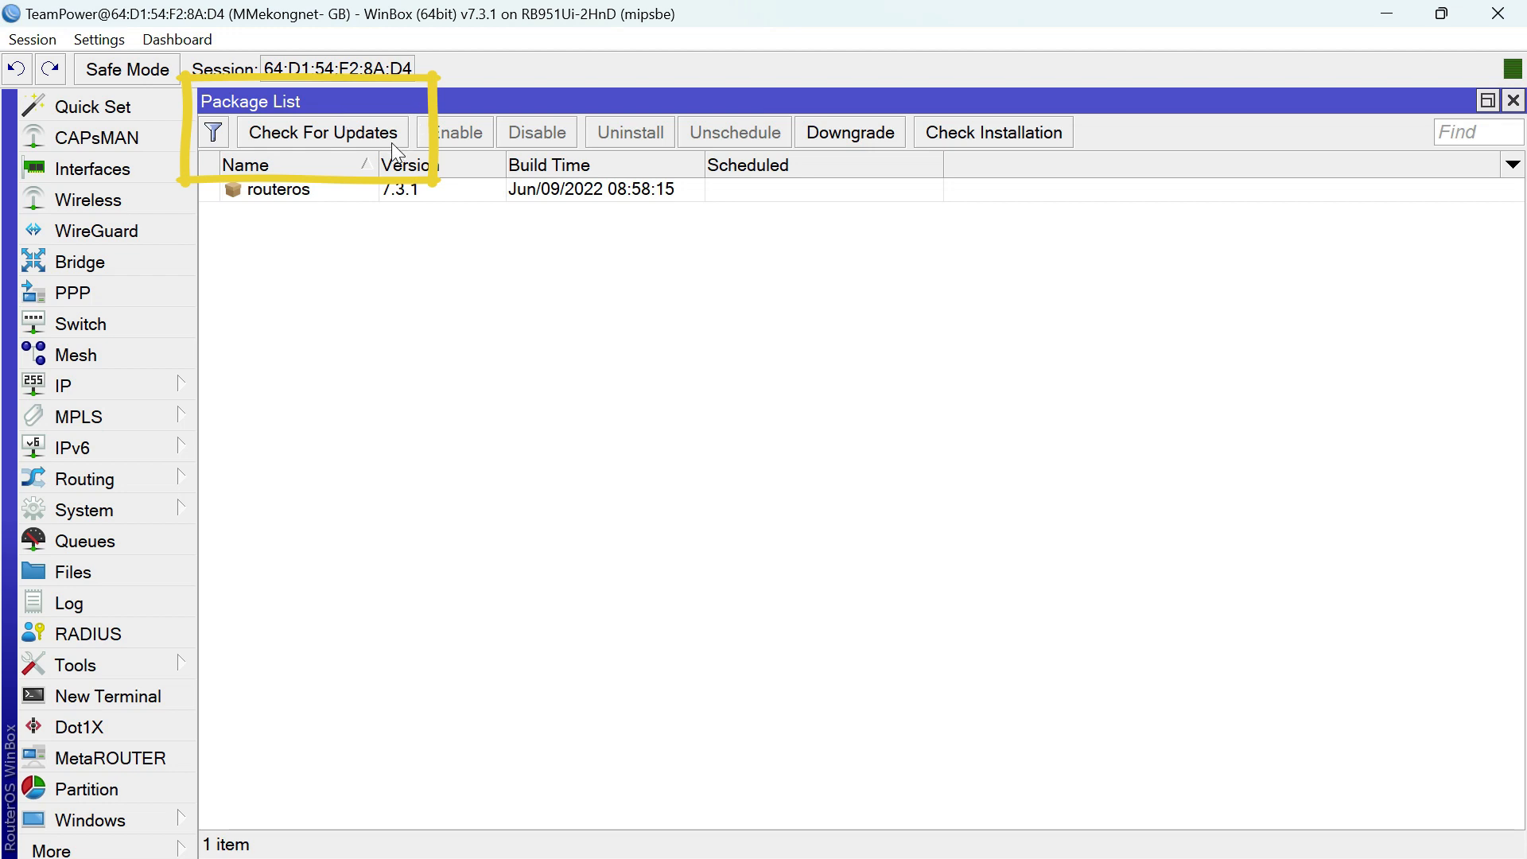
mouse_move(410, 139)
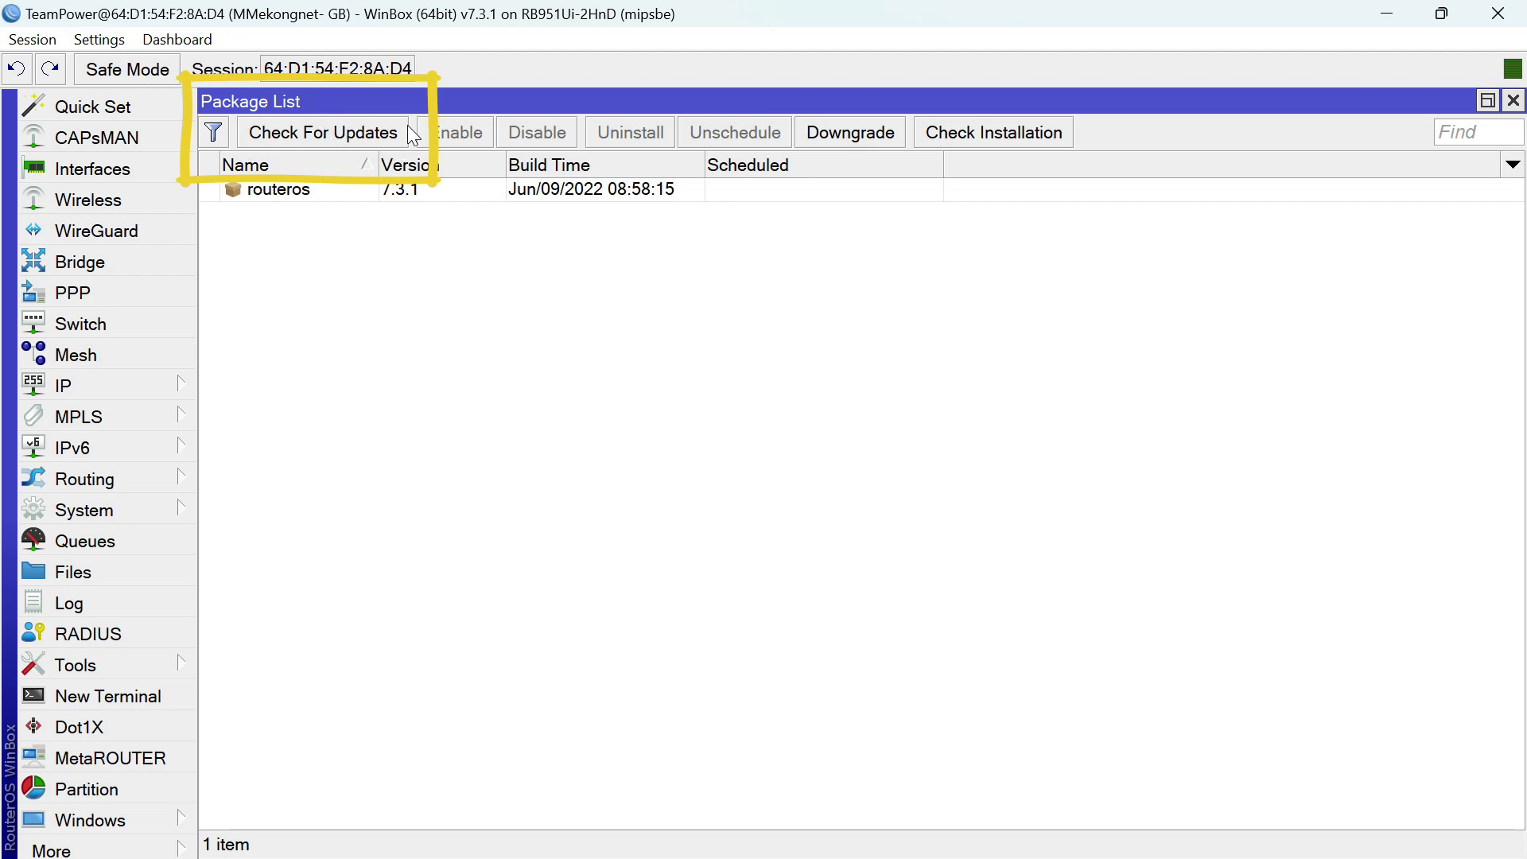
Check for updates on the stable channel: installed 7.3.1, latest 7.8
left_click(323, 133)
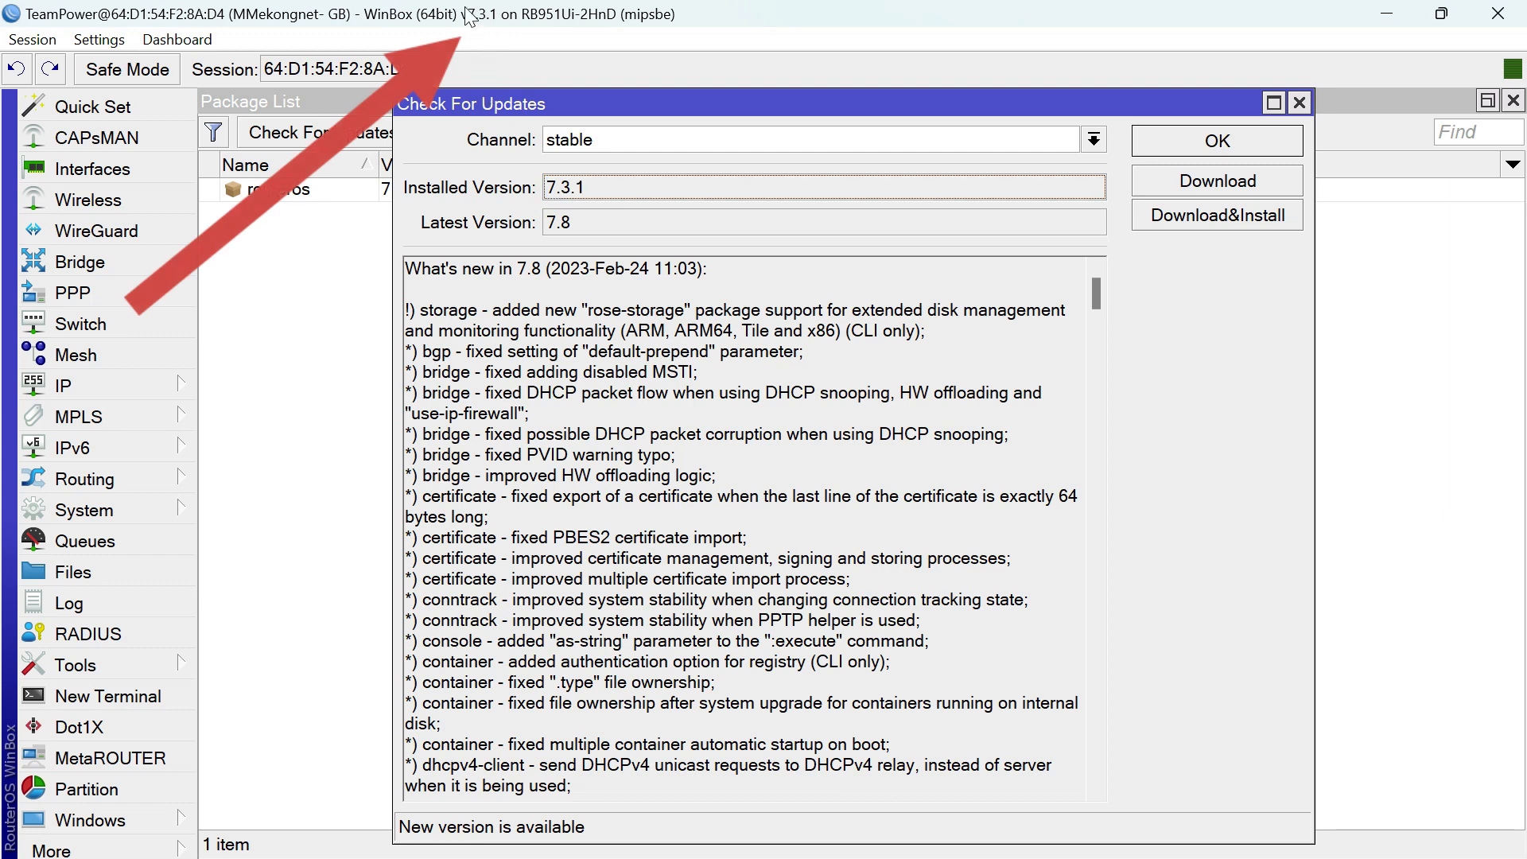
mouse_move(495, 21)
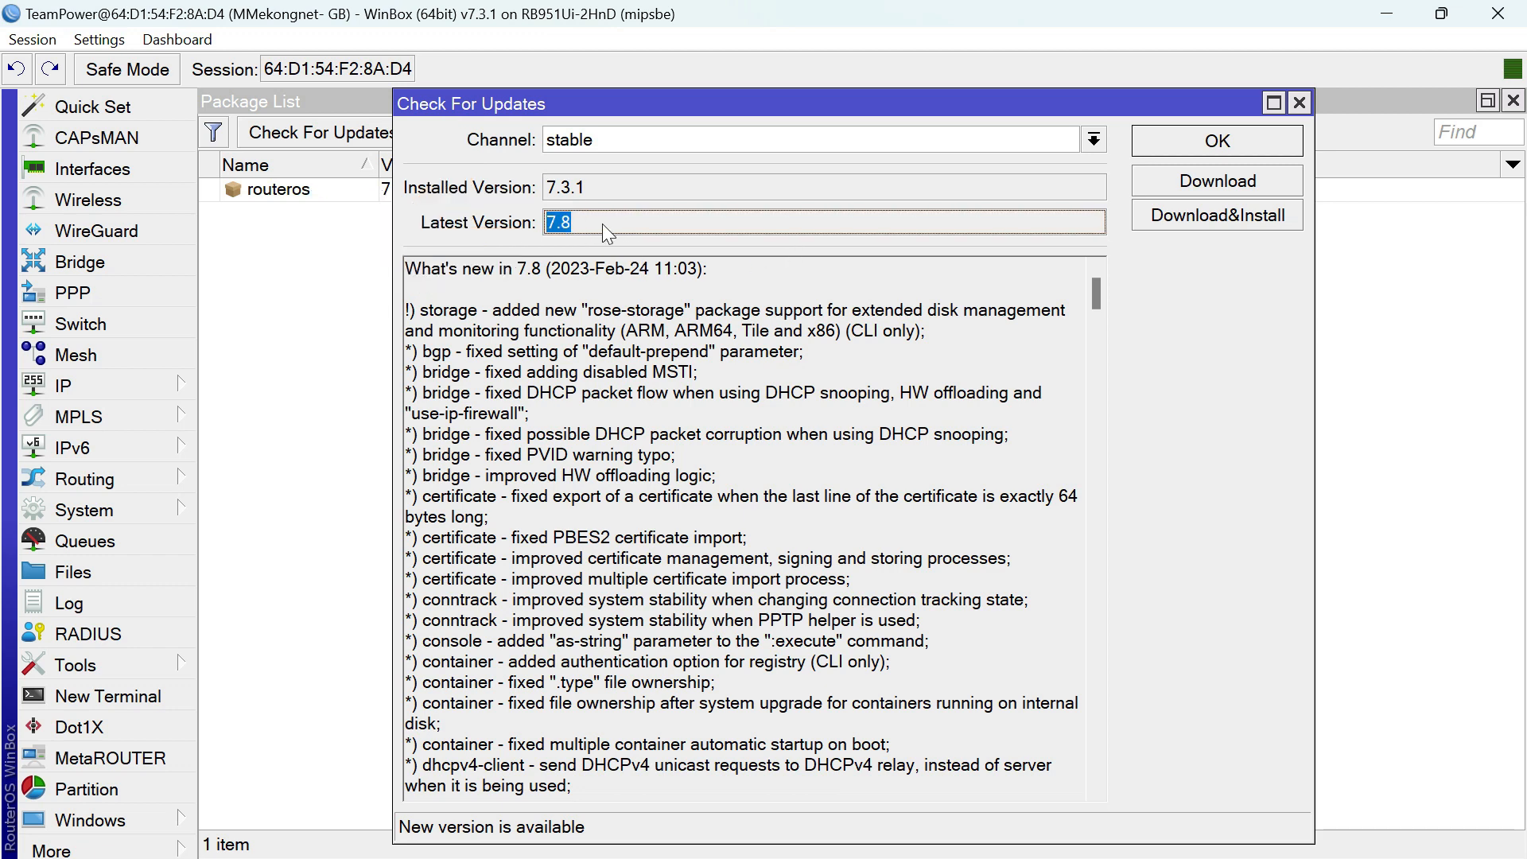
mouse_move(1313, 200)
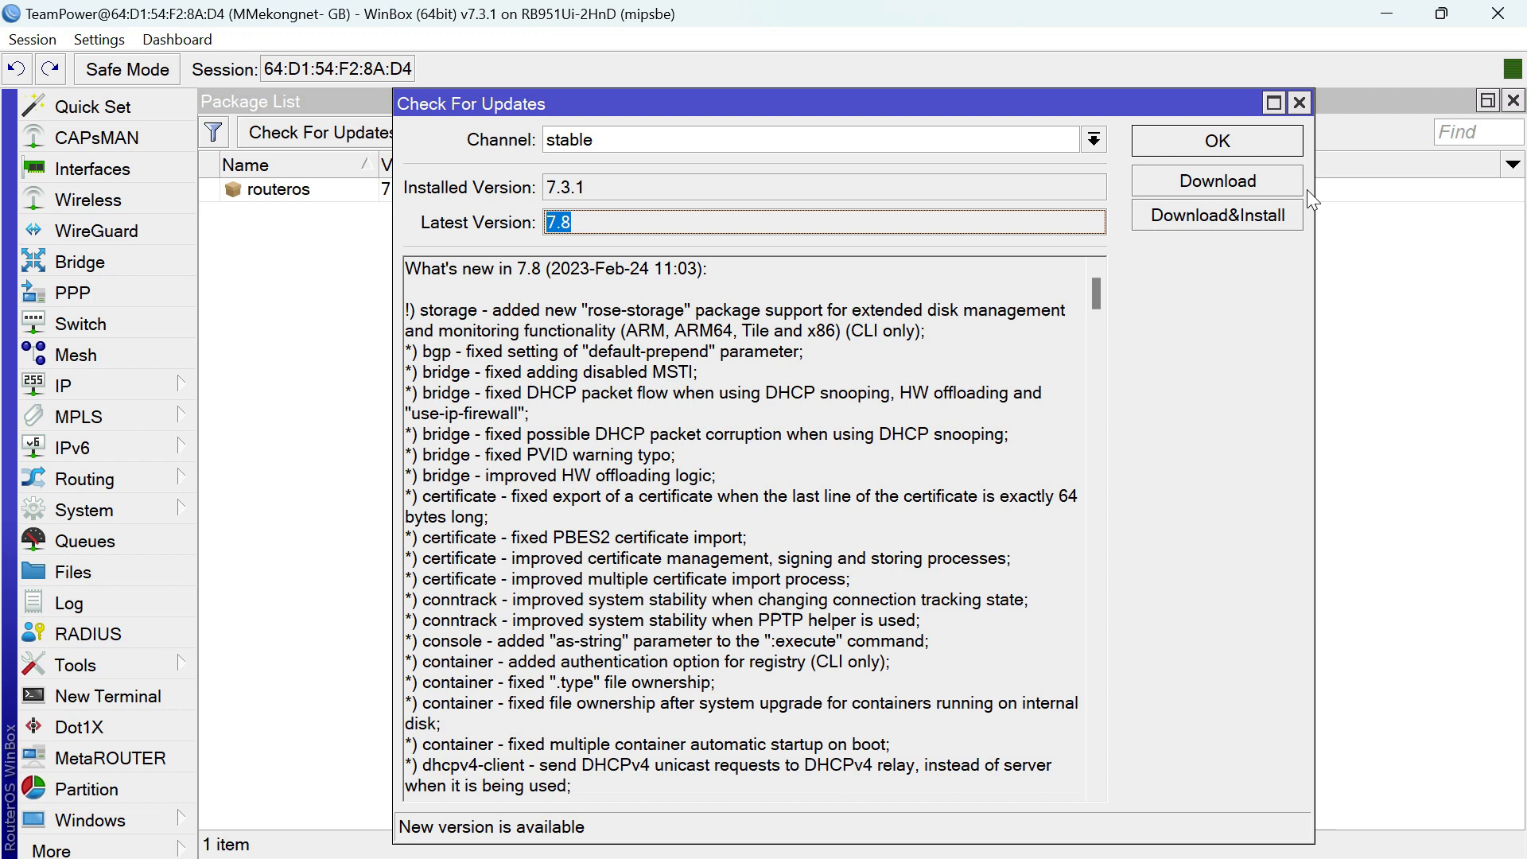
mouse_move(1301, 212)
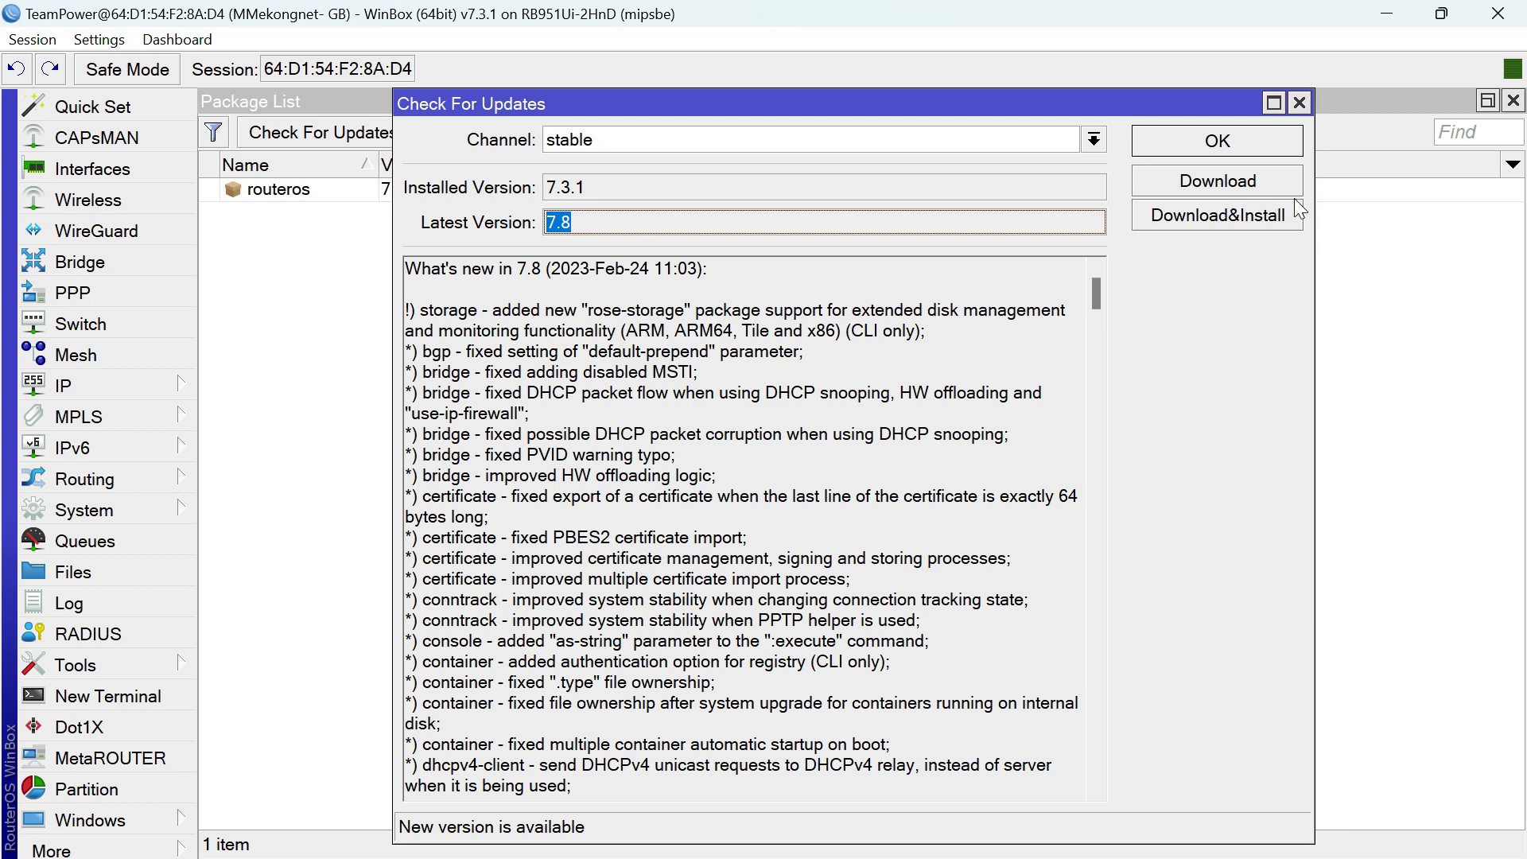
mouse_move(1179, 230)
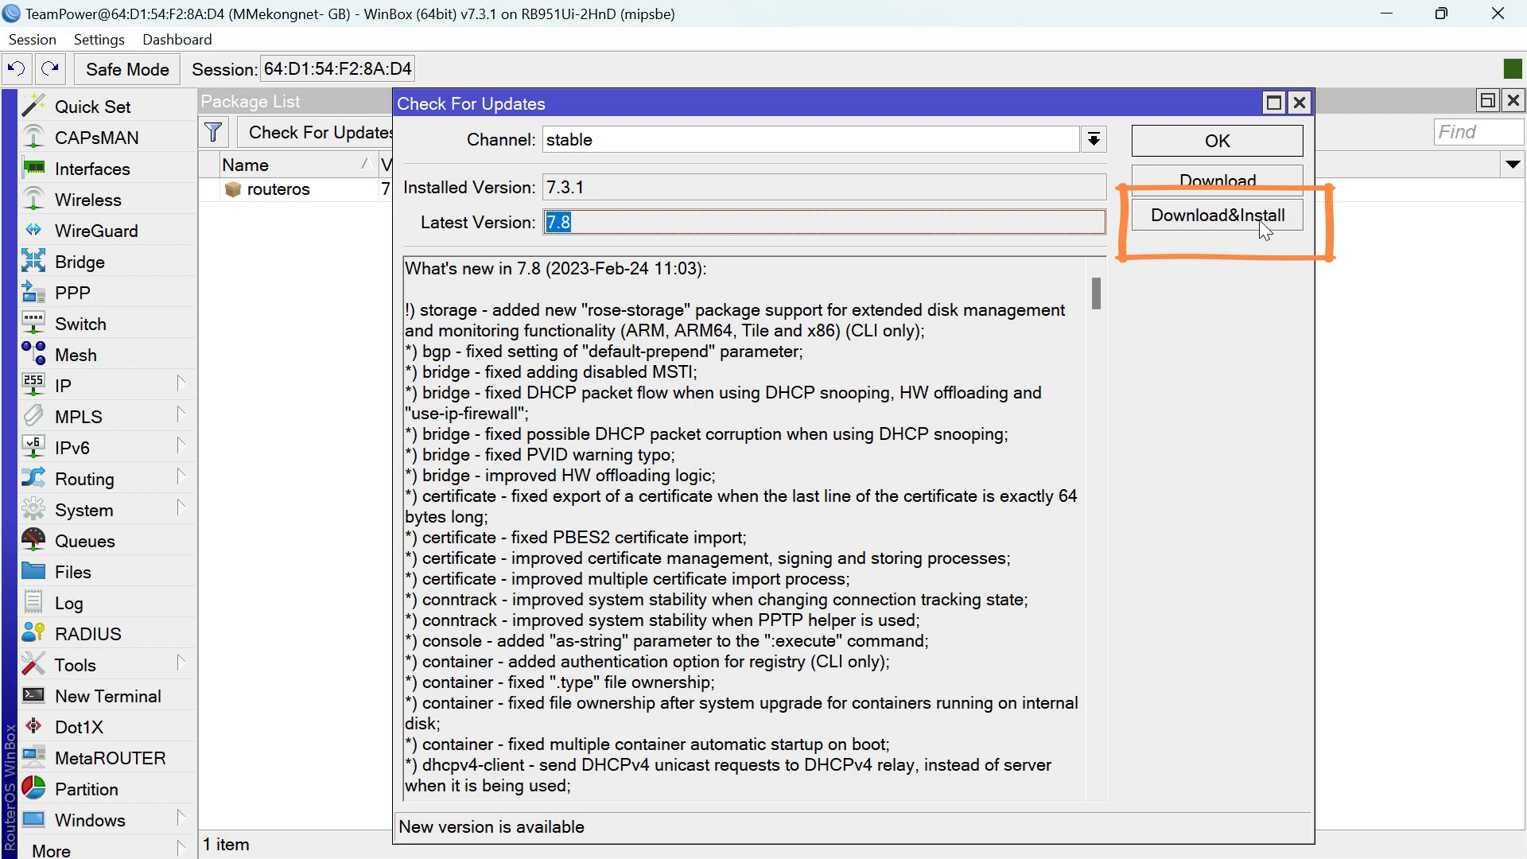
mouse_move(1295, 217)
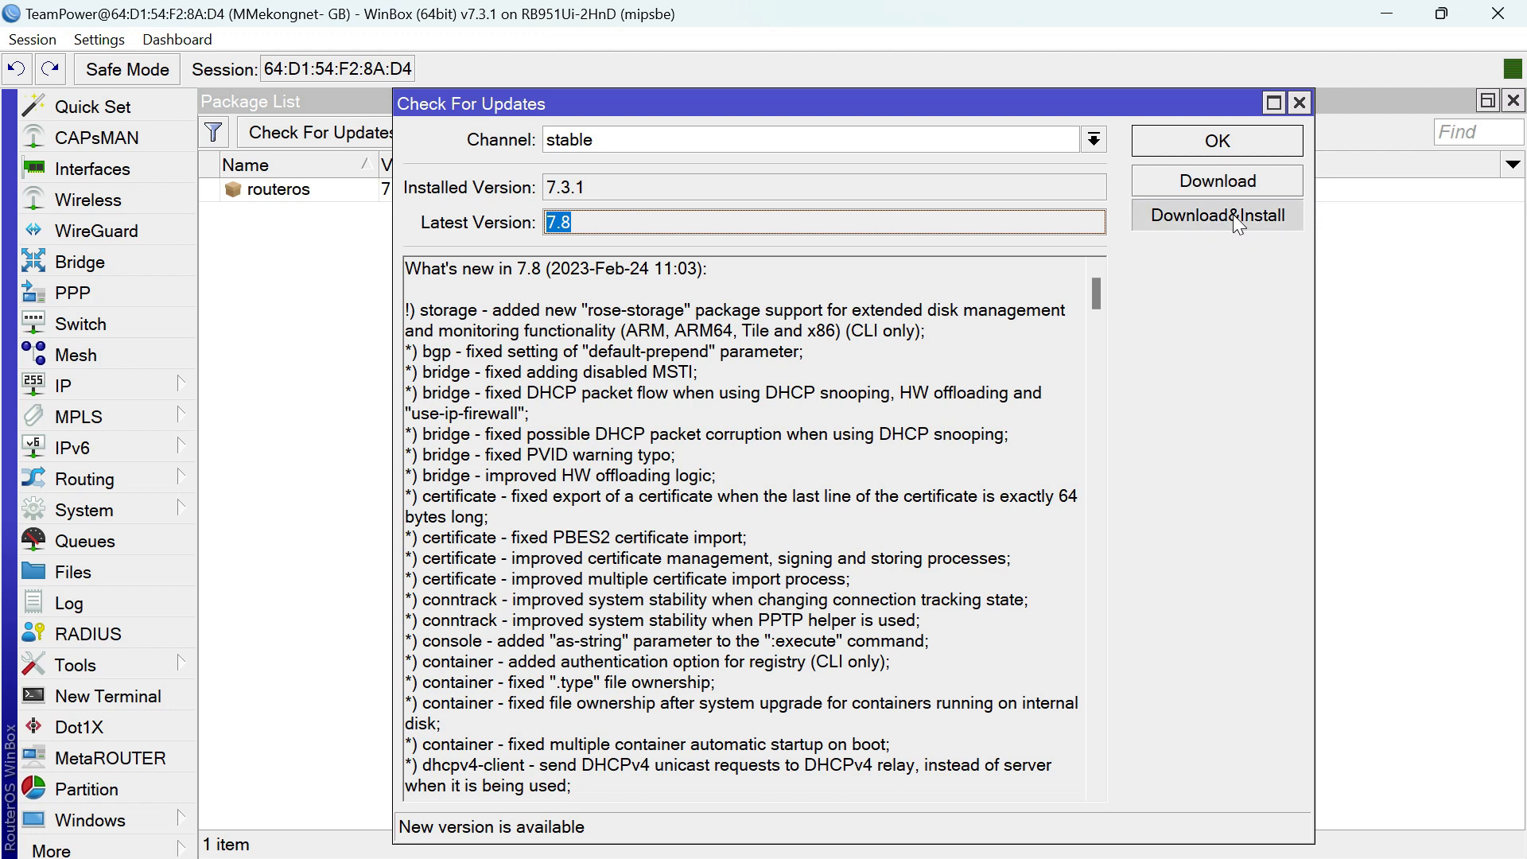
Download and install the RouterOS 7.8 update on the router
left_click(1216, 216)
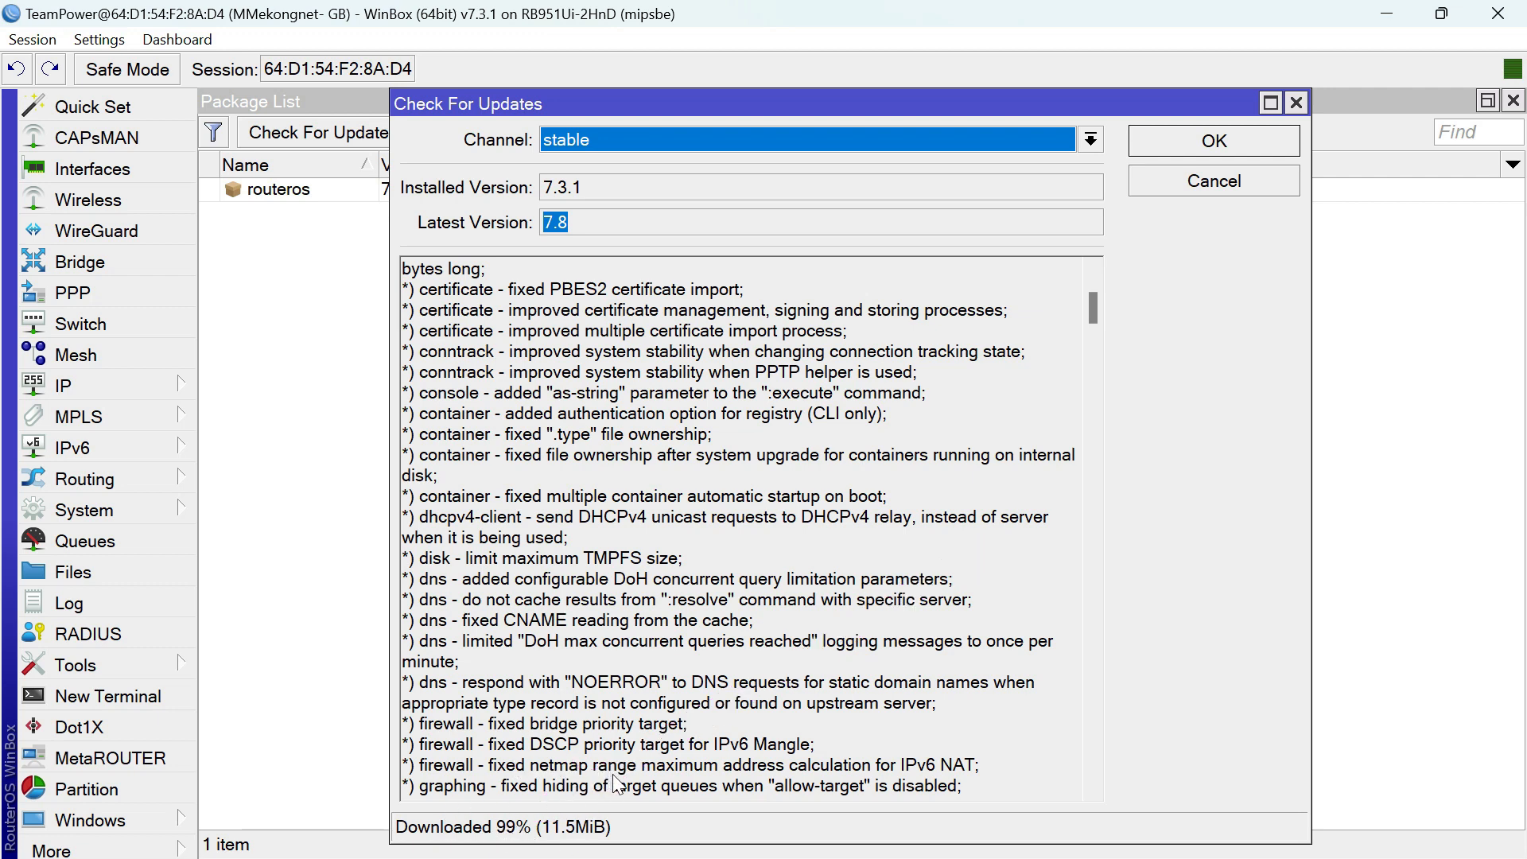
mouse_move(1054, 203)
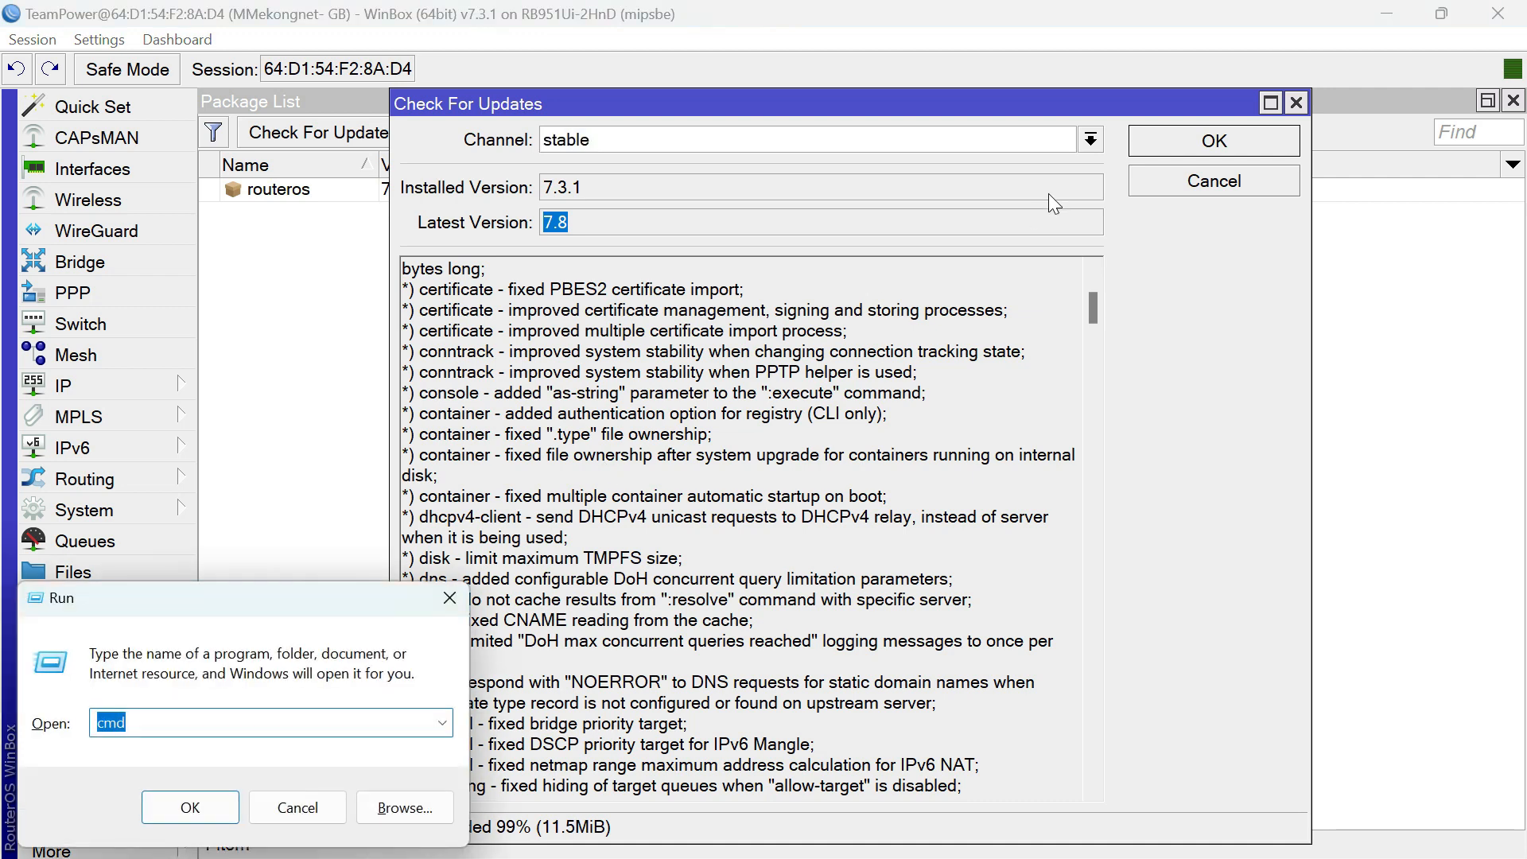
Start a Command Prompt and begin a ping command while the router reboots
left_click(190, 807)
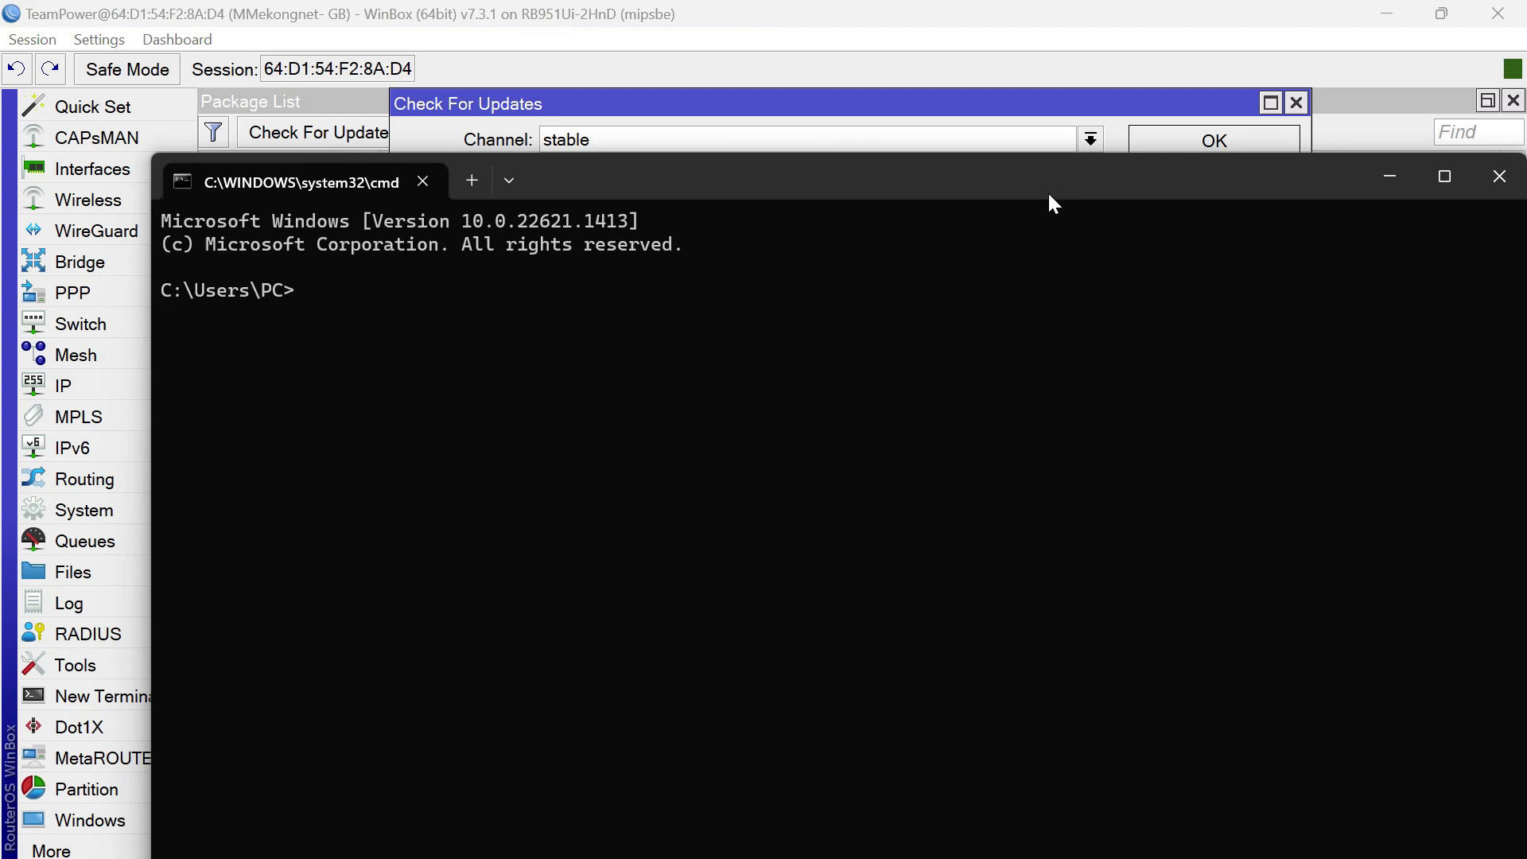
type("ping")
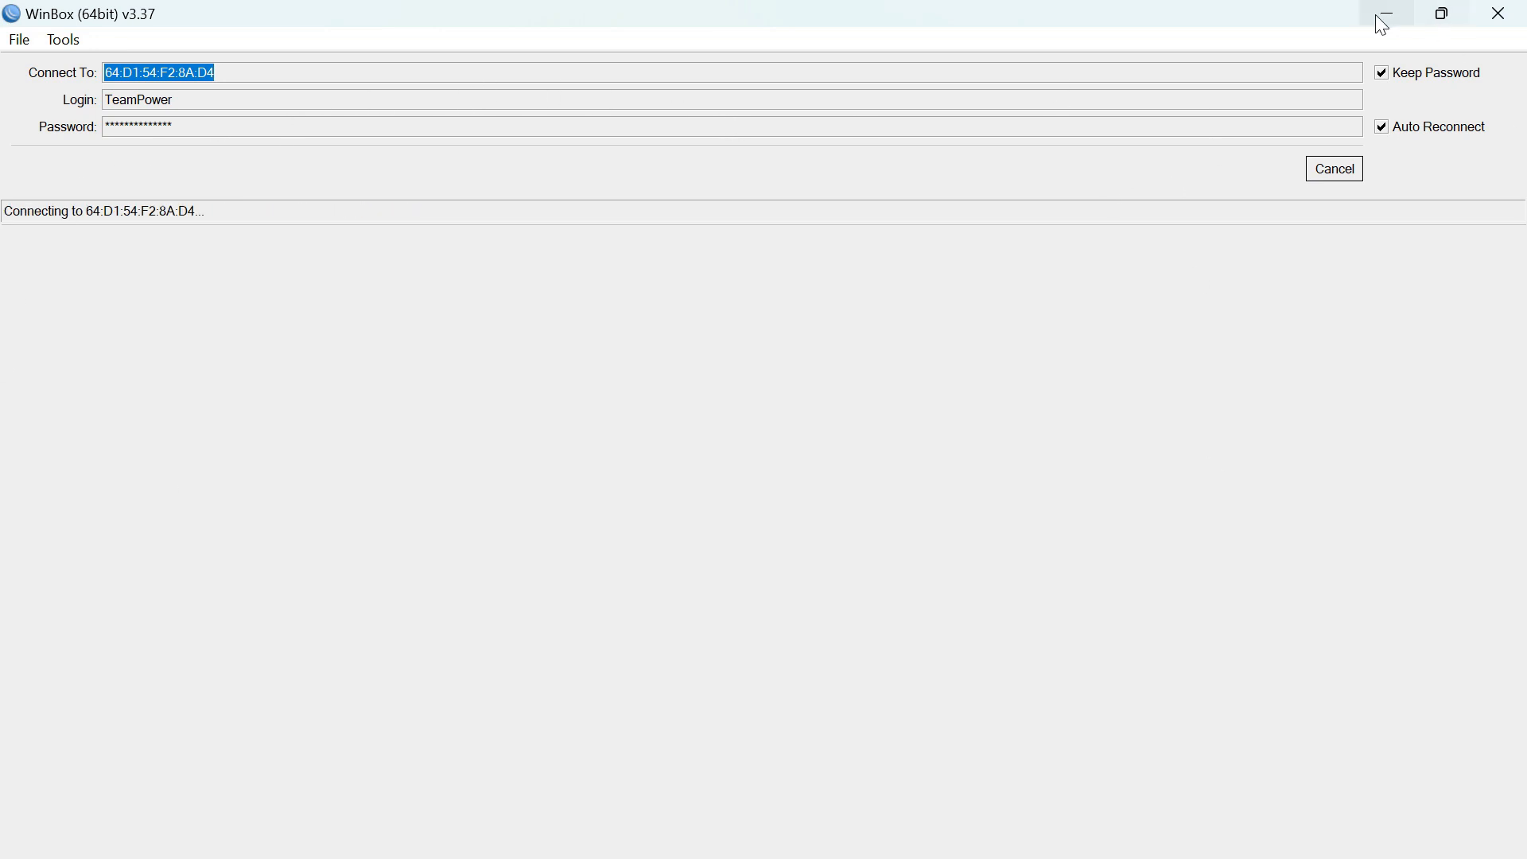
Reconnect WinBox to MMekongnet-GB, whose session now reports RouterOS v7.8, and dismiss the empty Package List
left_click(1384, 12)
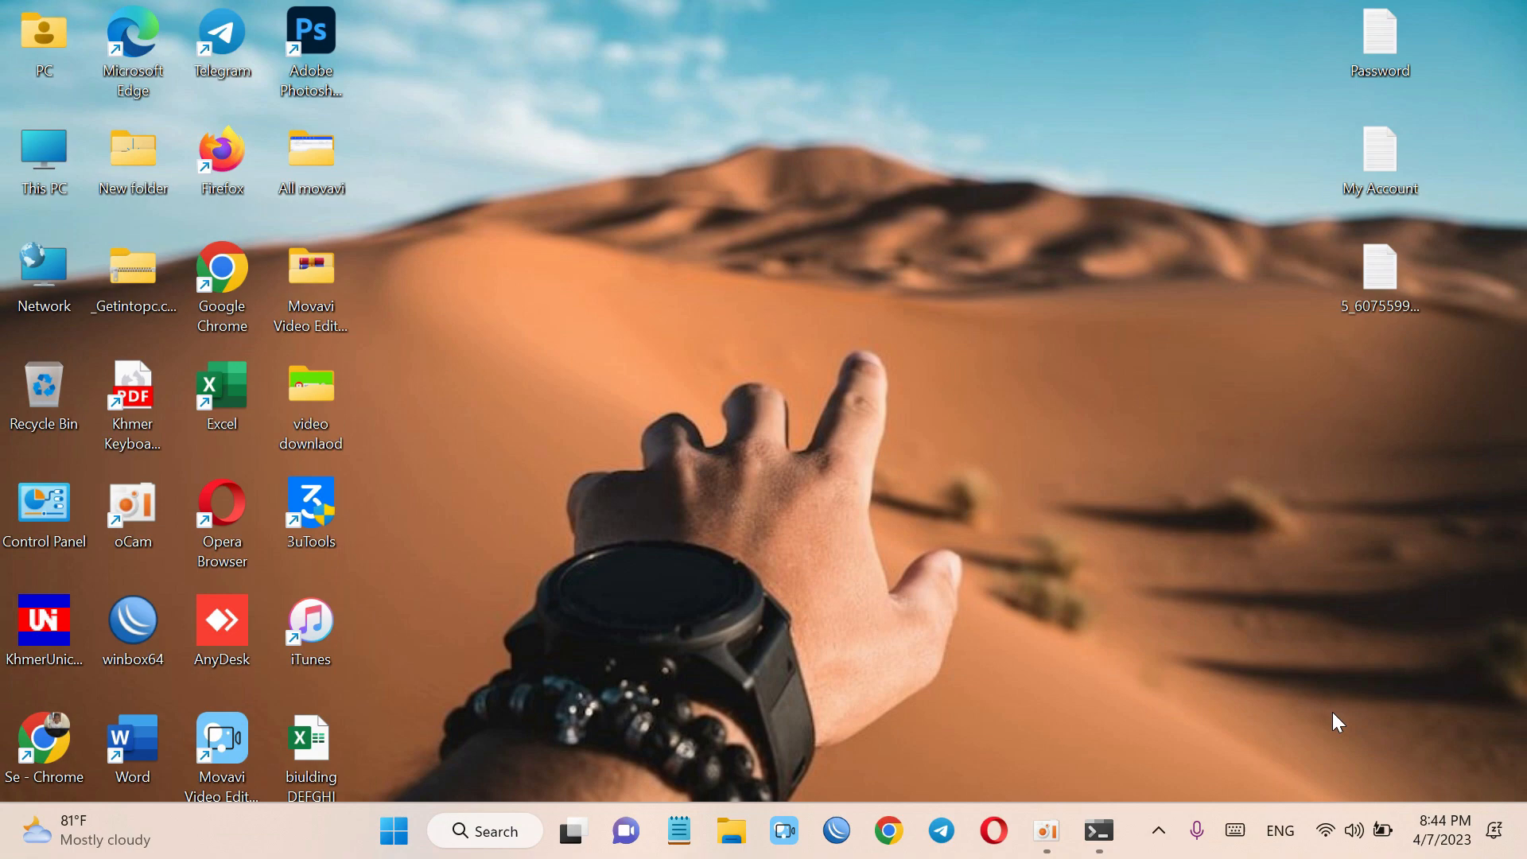
double_click(131, 631)
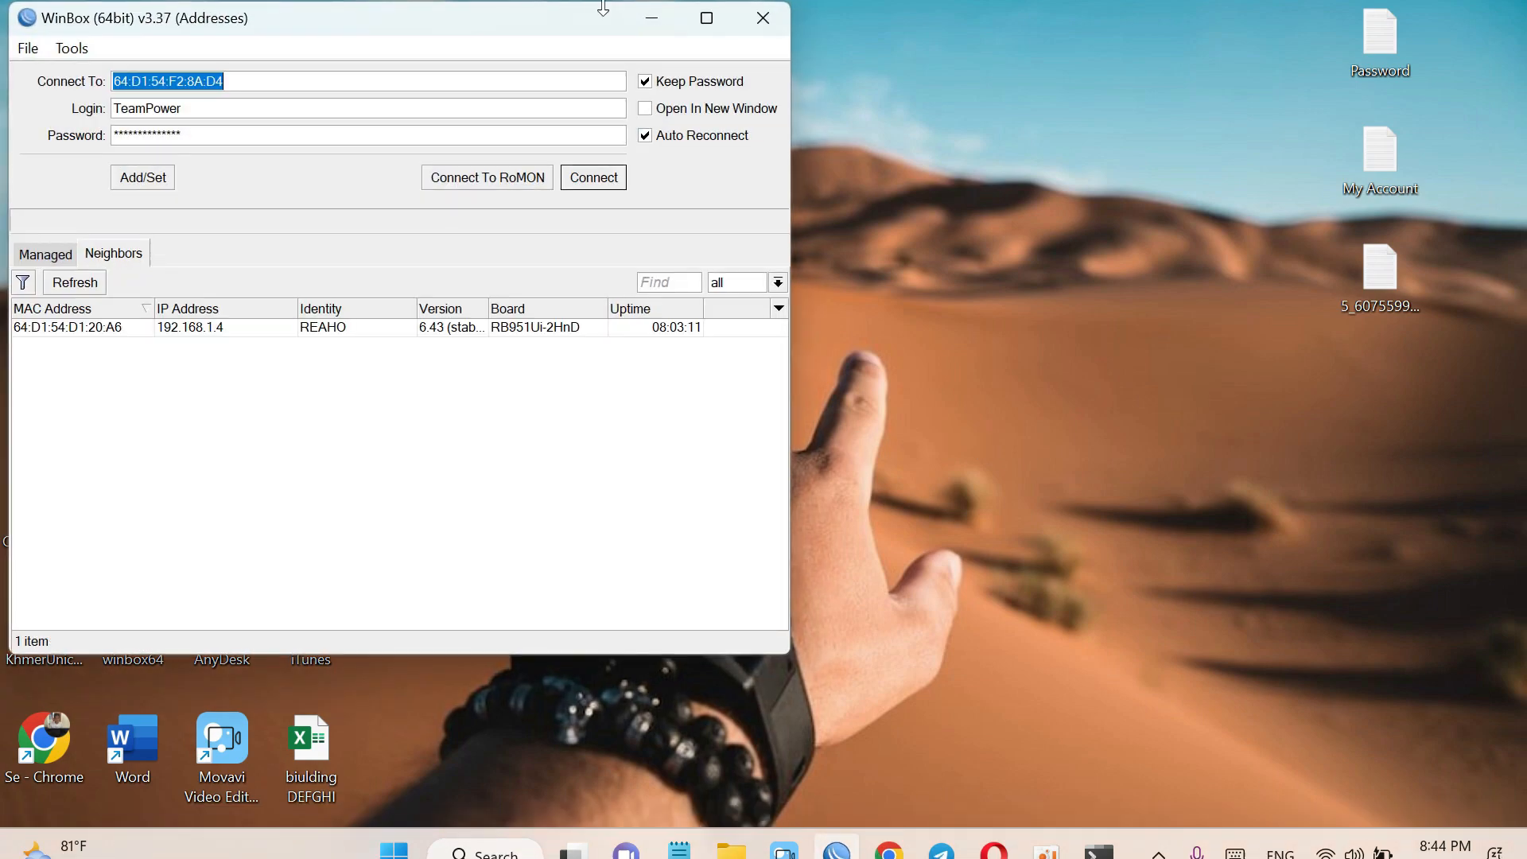
left_click(706, 18)
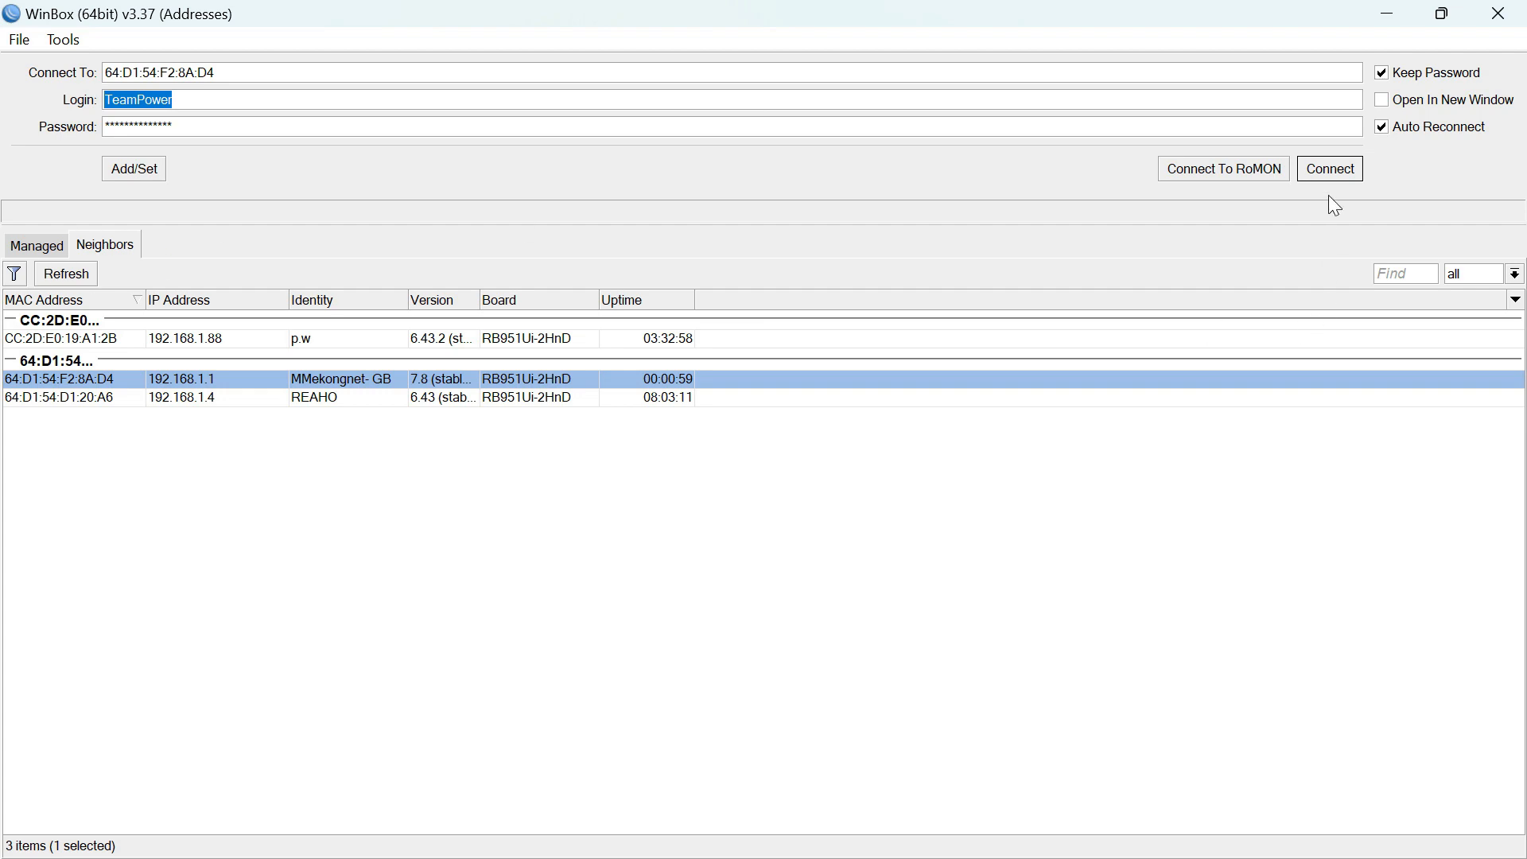
left_click(1328, 168)
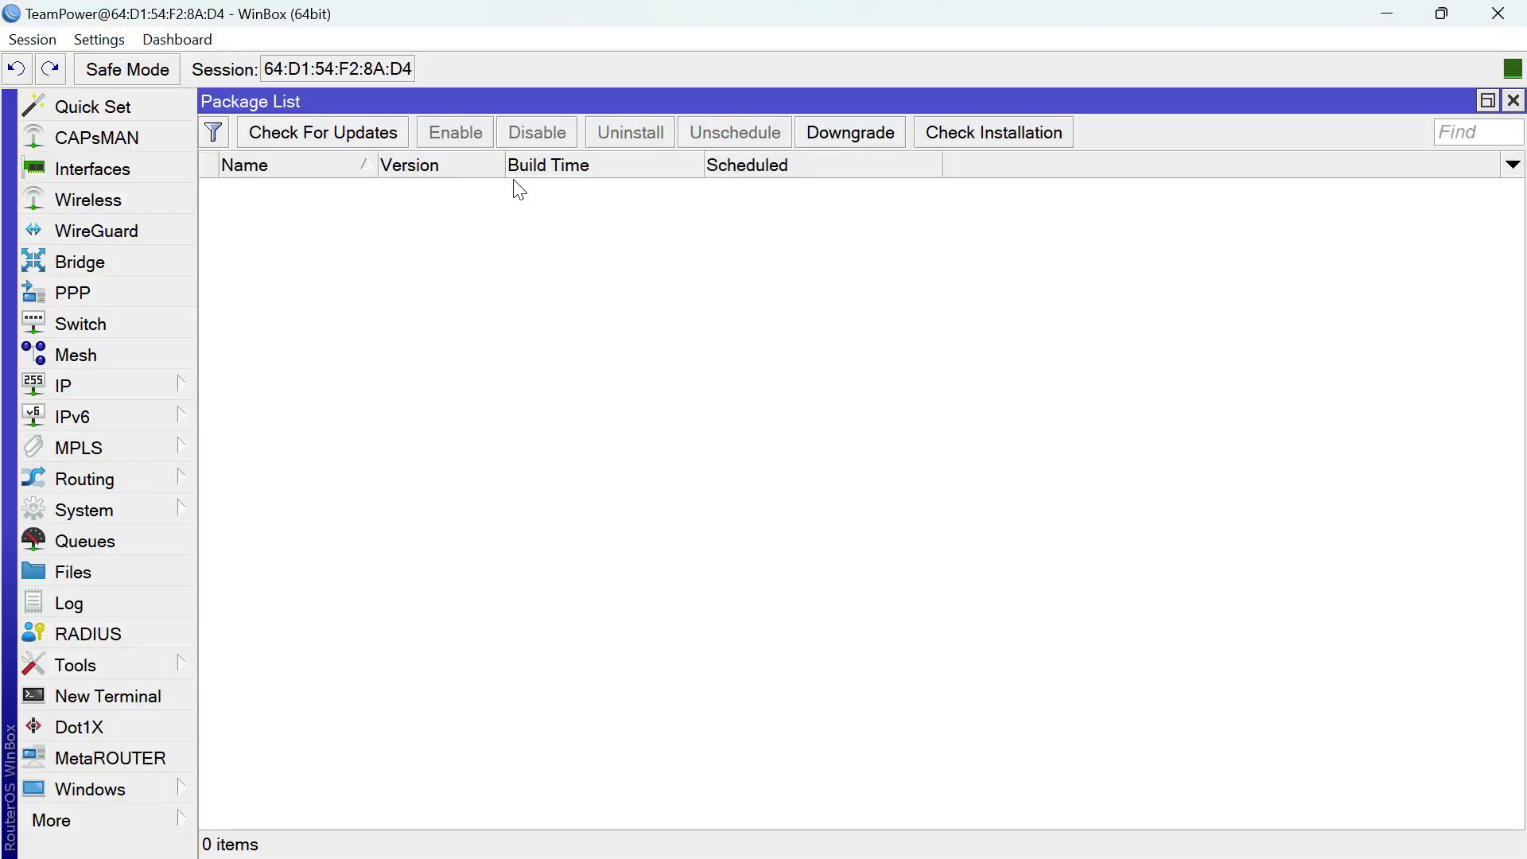
left_click(1514, 100)
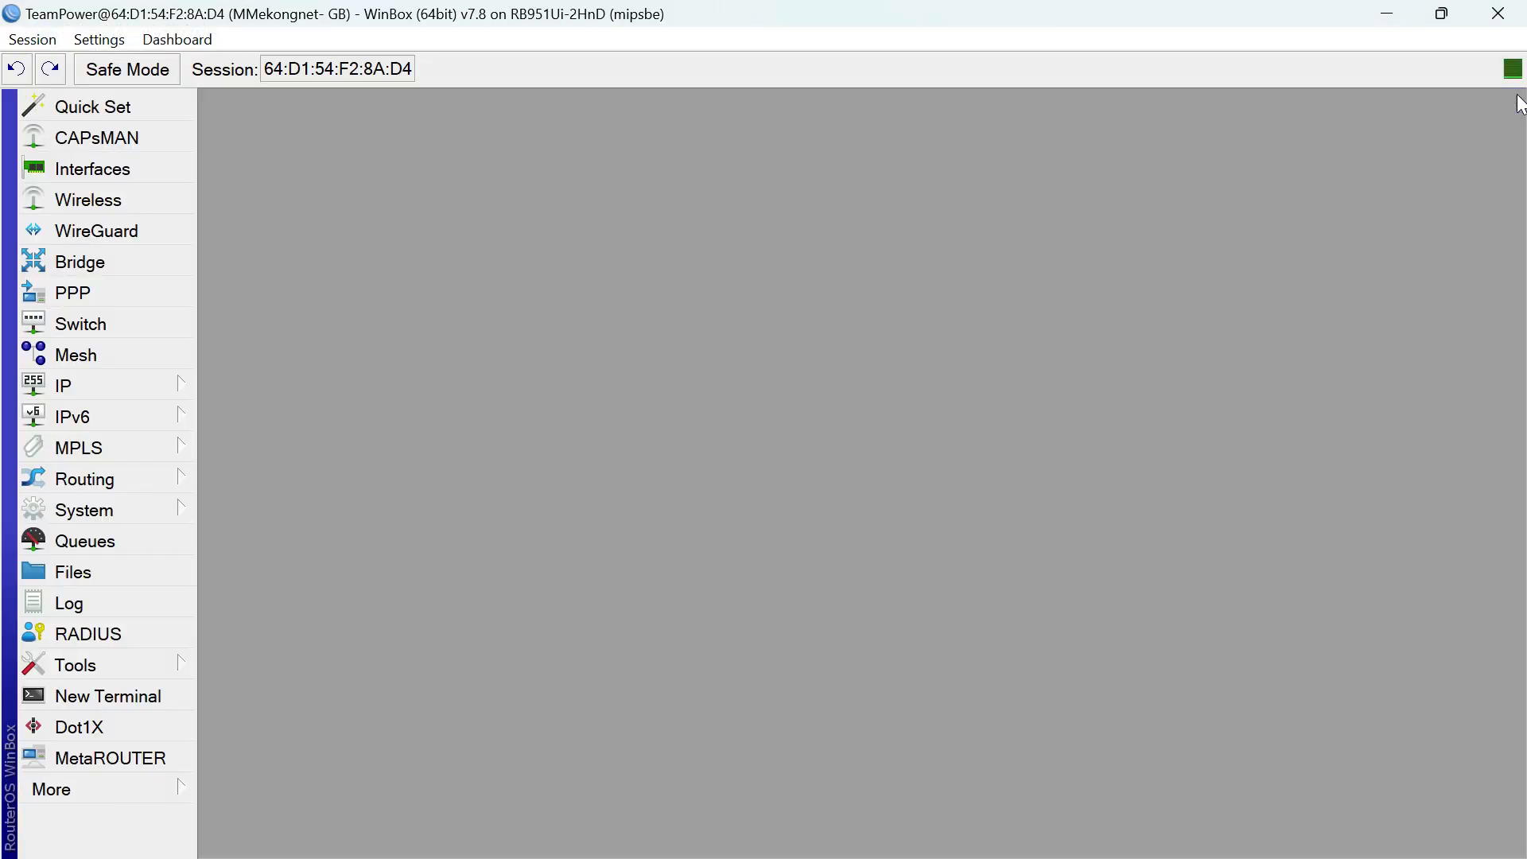
mouse_move(472, 23)
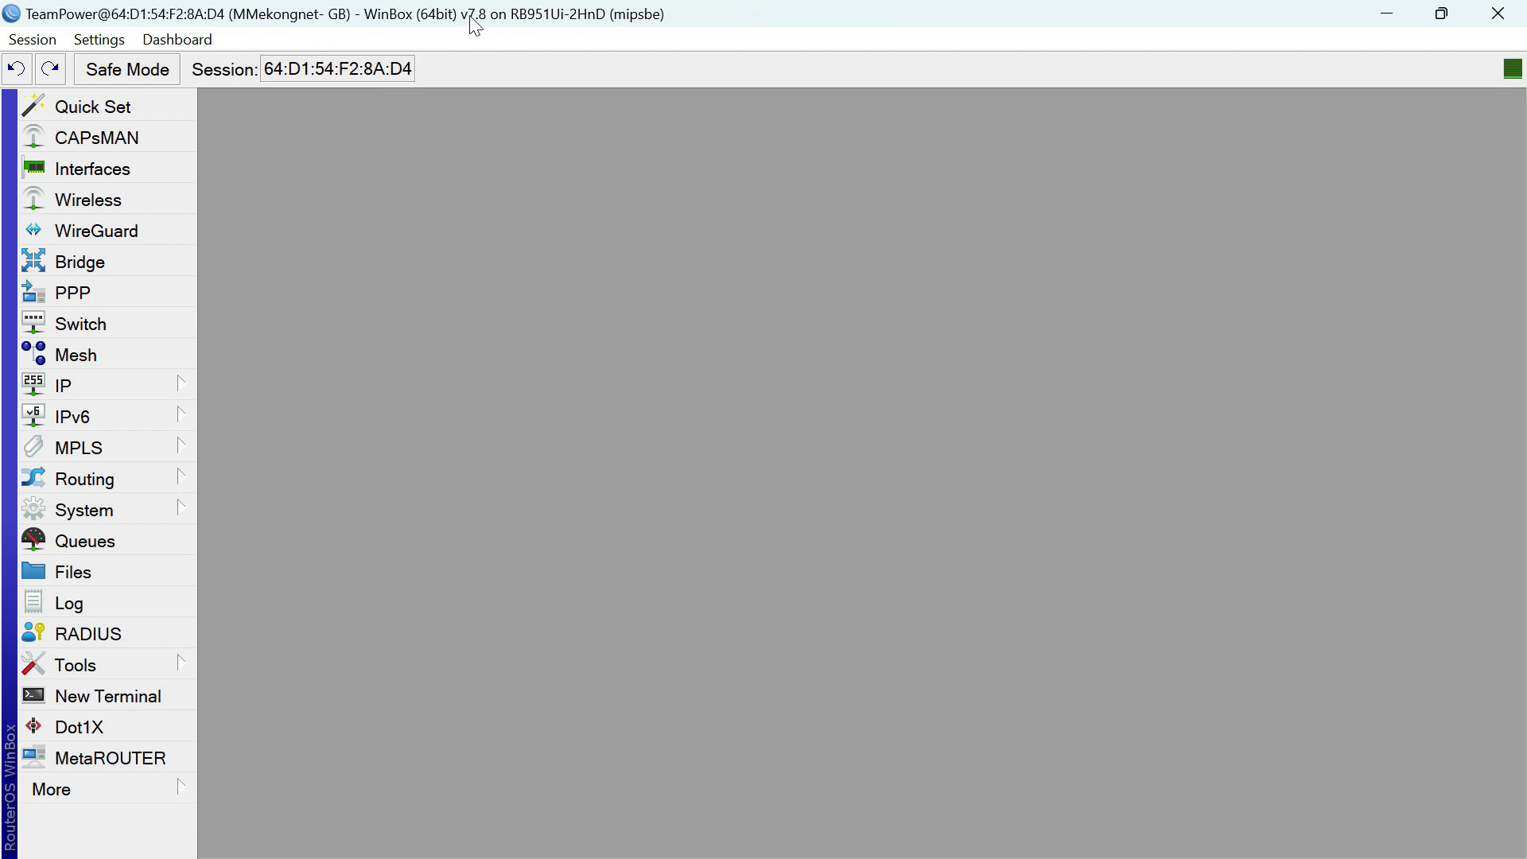
mouse_move(473, 40)
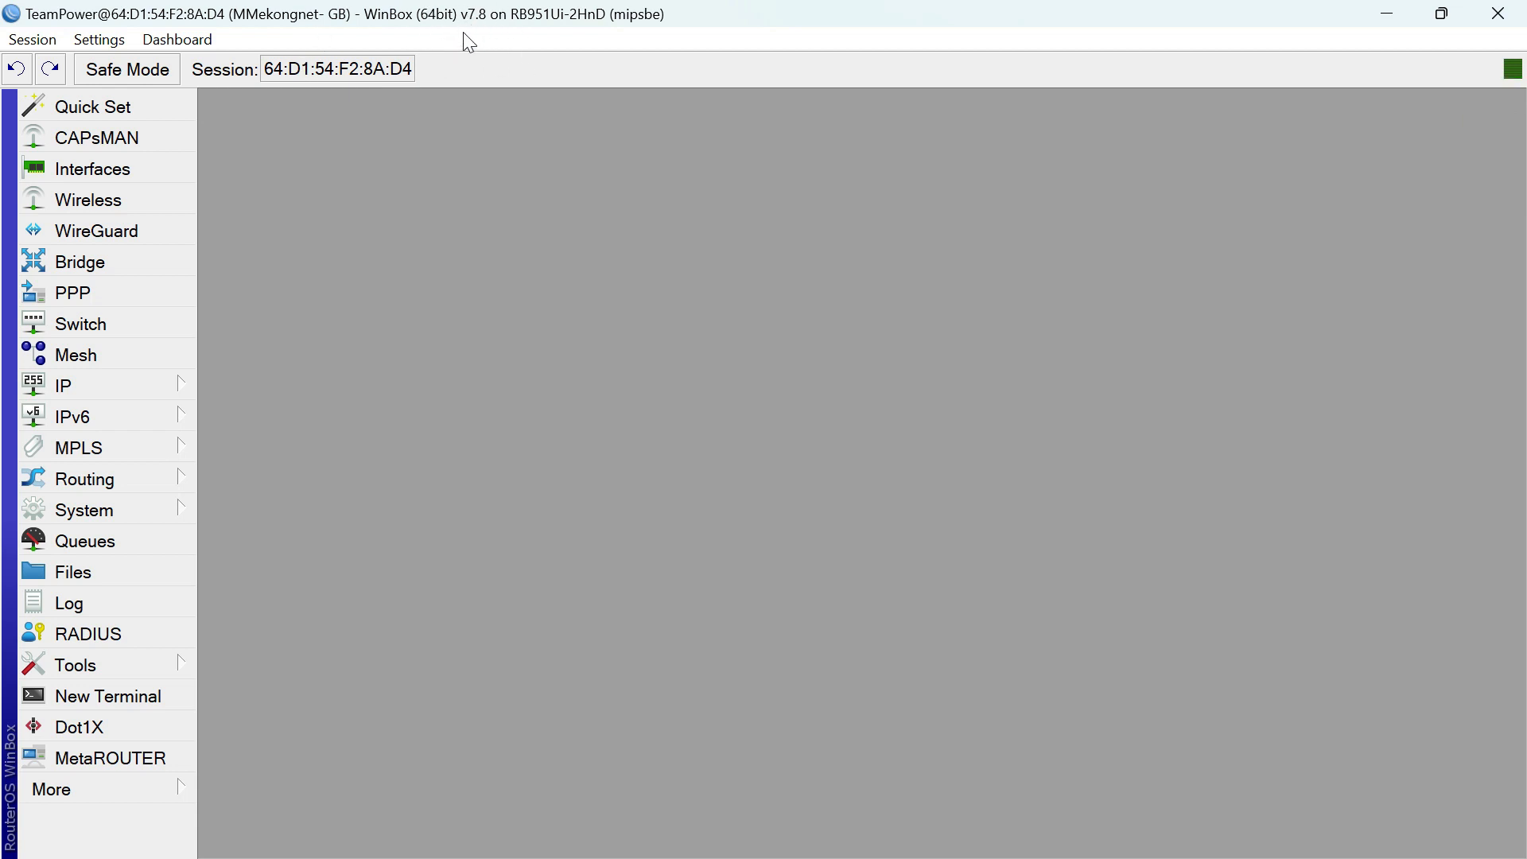
mouse_move(431, 30)
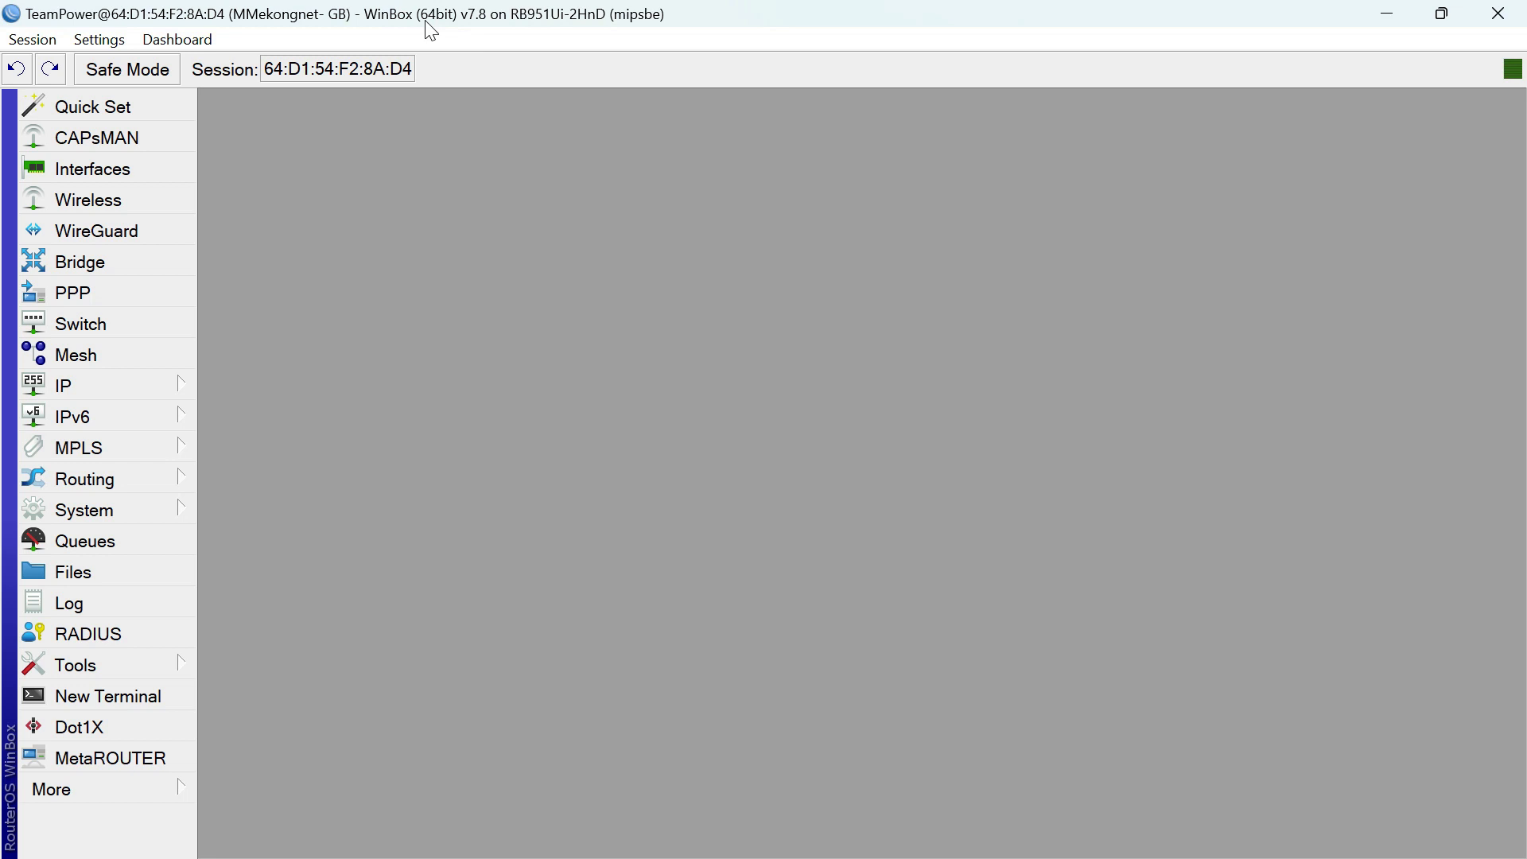
mouse_move(506, 19)
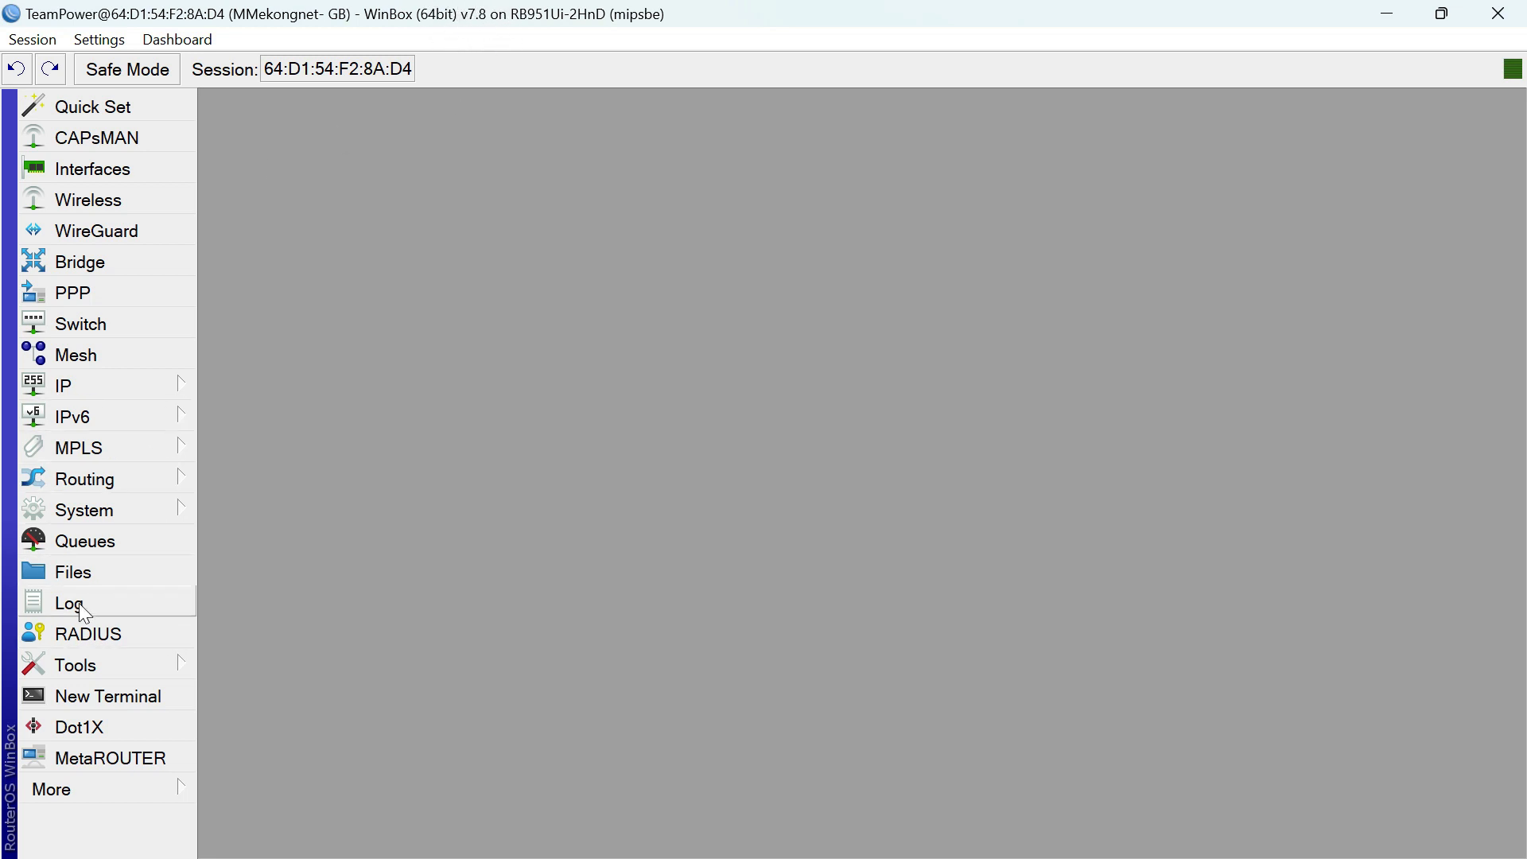
View System > Resources confirming Version 7.8 (stable), built Feb/24/2023
left_click(84, 509)
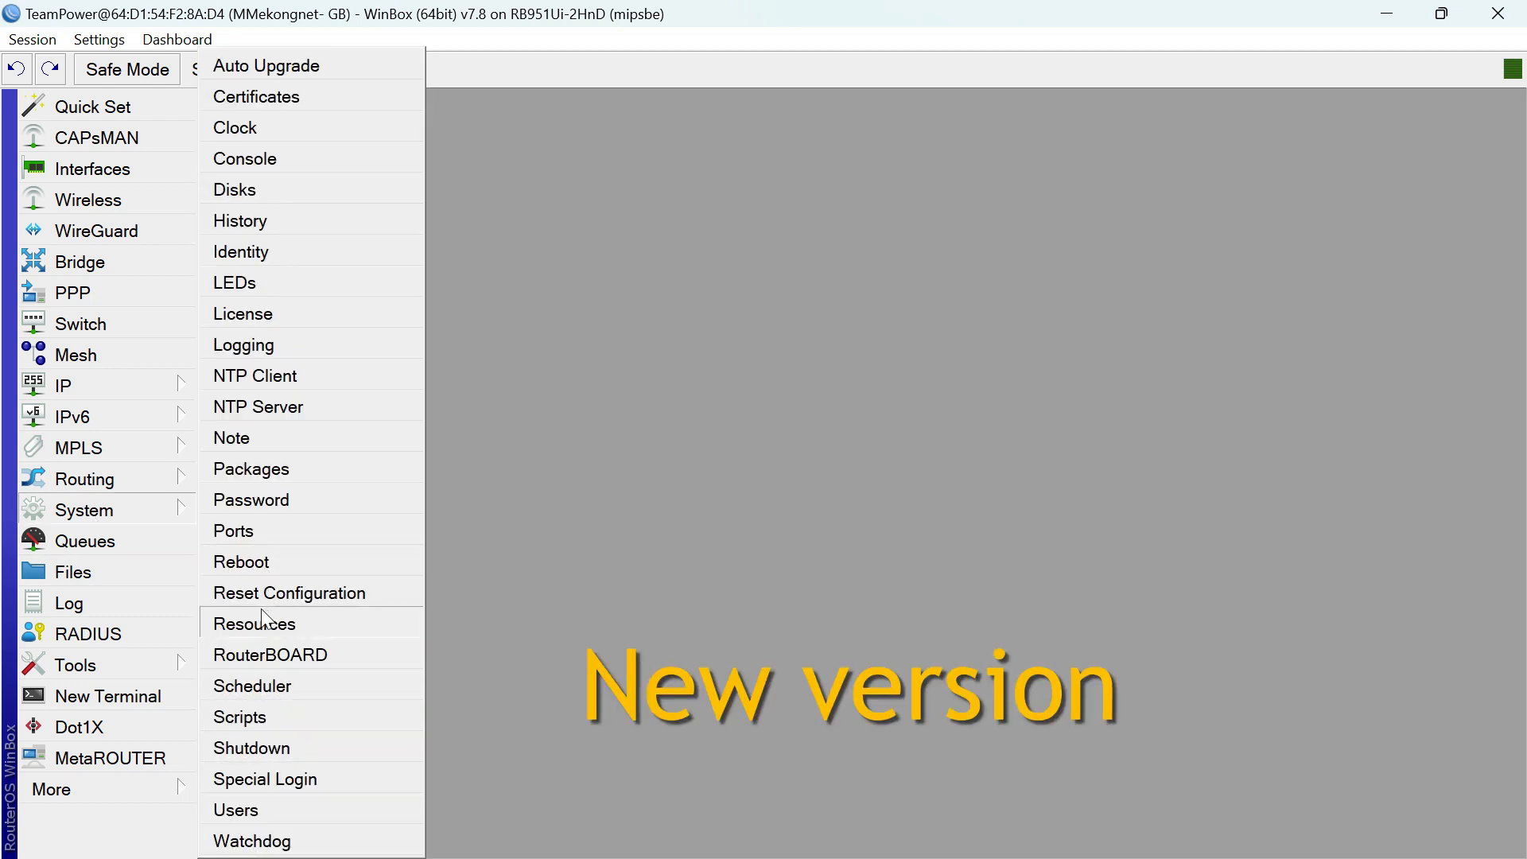
left_click(255, 624)
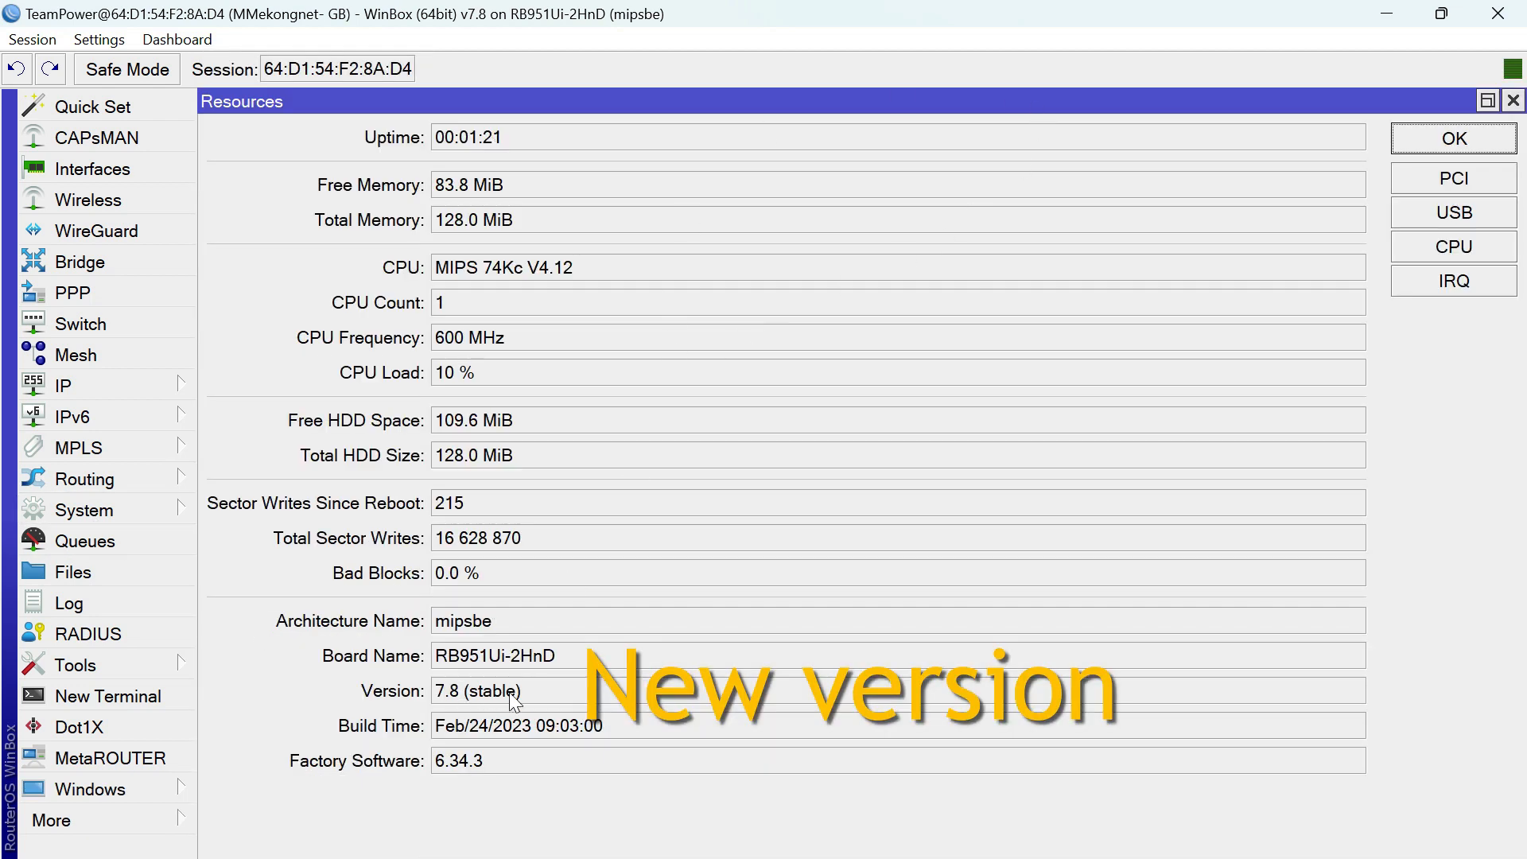